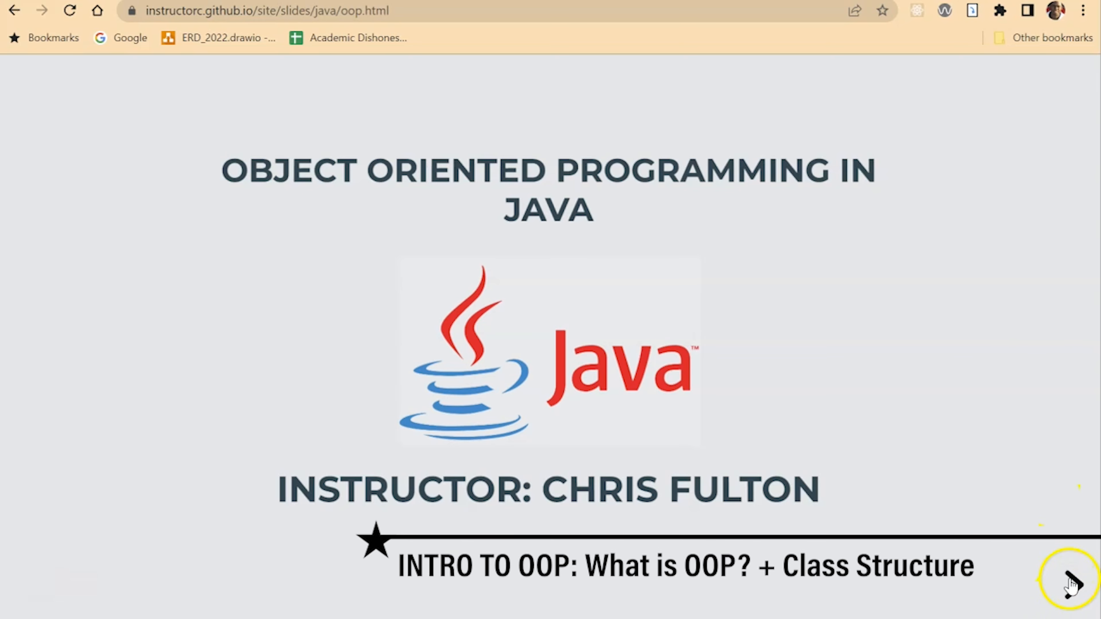
- Advance the deck from the Java OOP title slide to the Learning Agenda slide
{"action": "left_click", "coordinate": [1070, 584]}
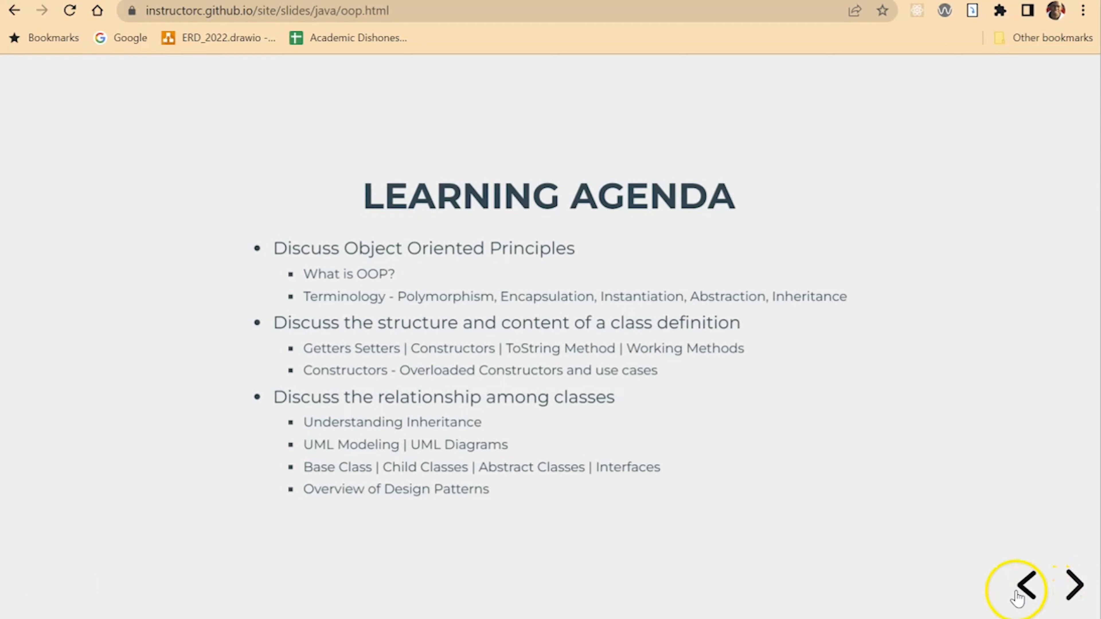
{"action": "mouse_move", "coordinate": [1018, 590]}
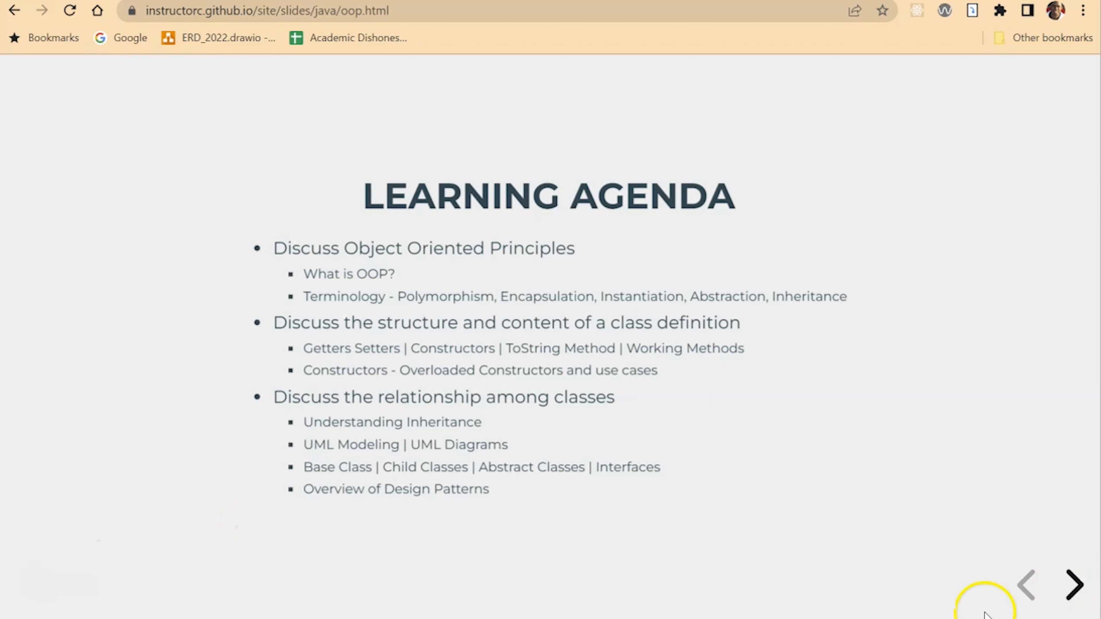
- Advance from the Learning Agenda to the 'What is OOP?' definition slide
{"action": "left_click", "coordinate": [1073, 584]}
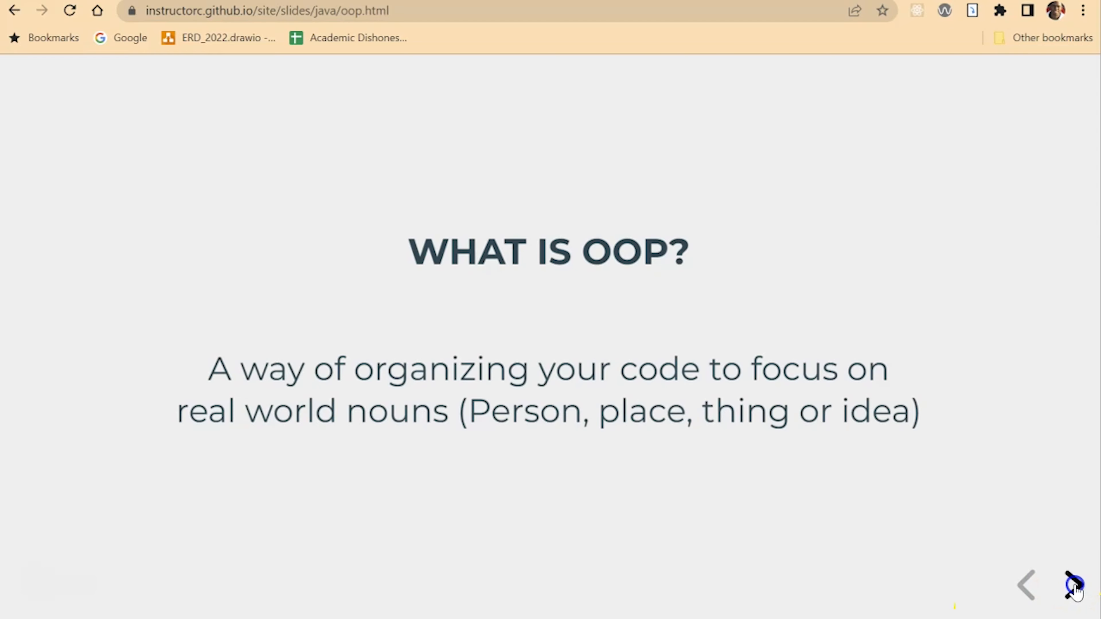
- Advance to the second 'What is OOP?' slide with the embedded tutorial video
{"action": "left_click", "coordinate": [1068, 584]}
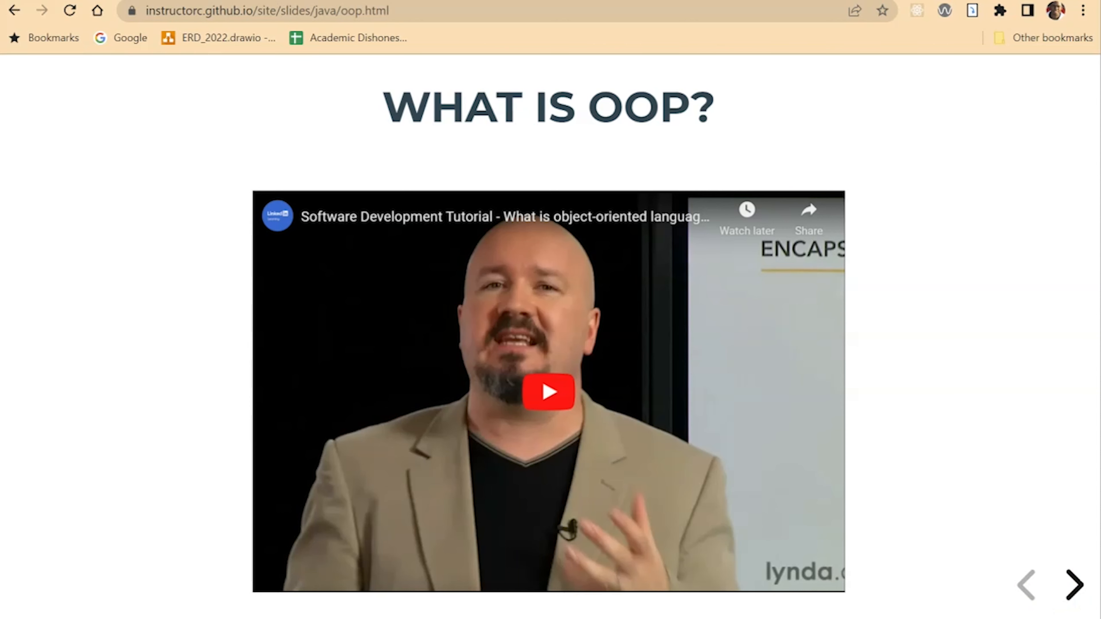
- Advance to the Learning Activity slide describing the MPLS Renters exercise
{"action": "left_click", "coordinate": [1073, 584]}
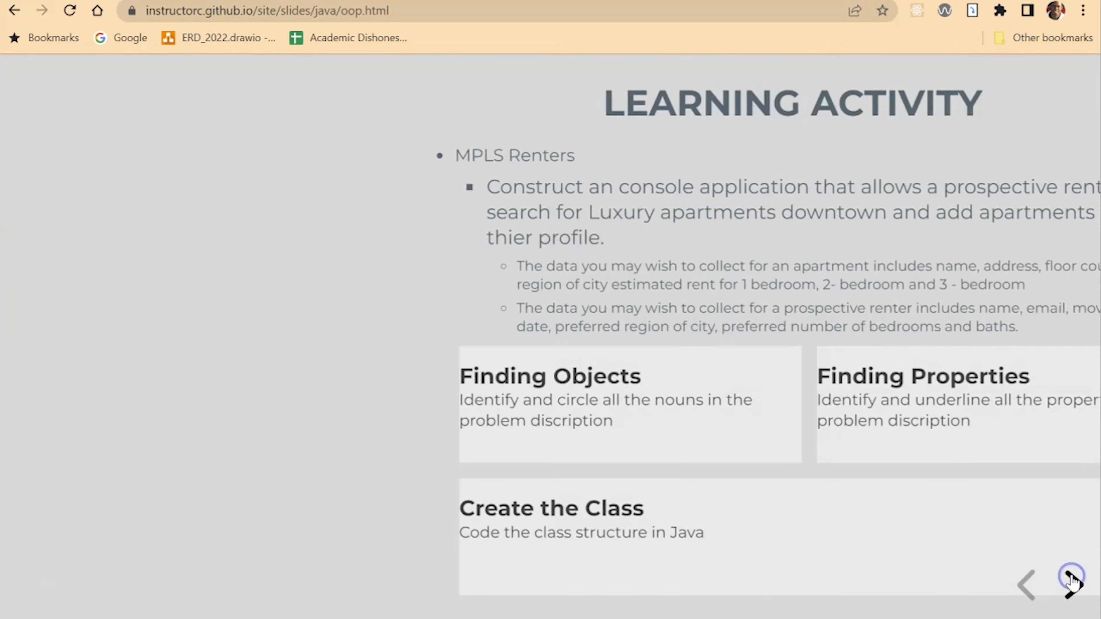
{"action": "left_click", "coordinate": [1069, 582]}
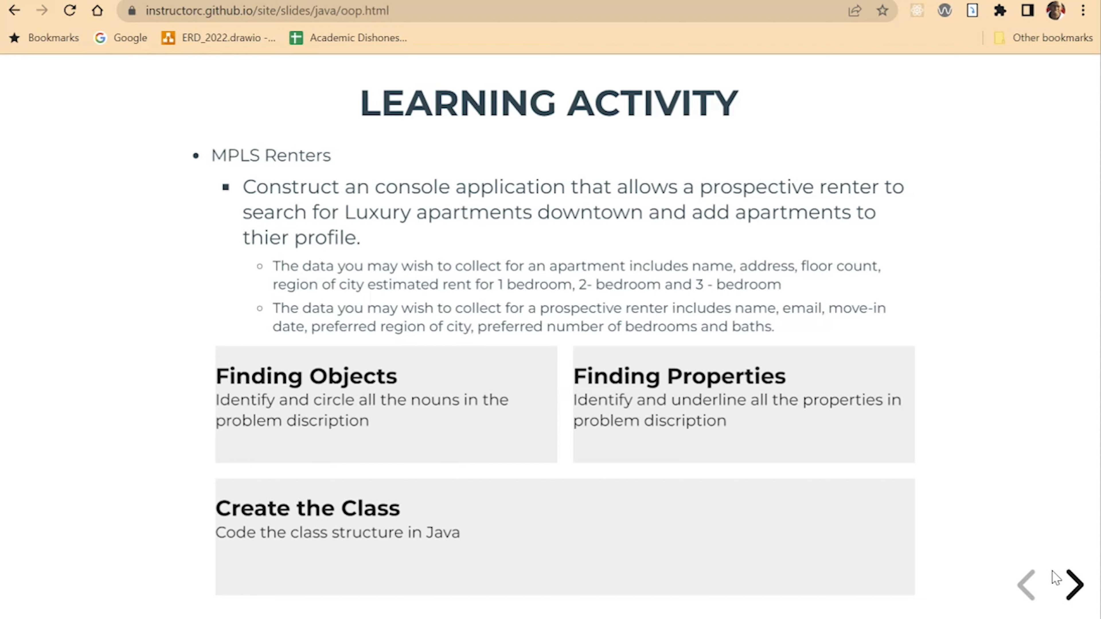
{"action": "mouse_move", "coordinate": [1087, 466]}
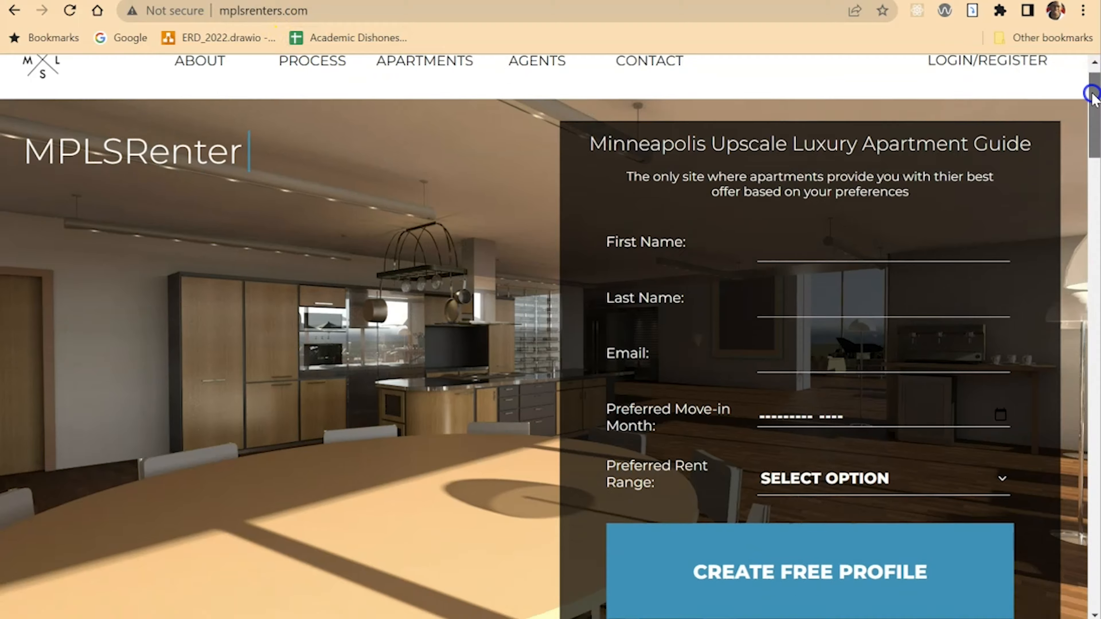
- Scroll the MPLSRenters.com homepage and enter 'Input the amenit' into the sign-up form
{"action": "scroll", "scroll_direction": "down", "scroll_amount": 3}
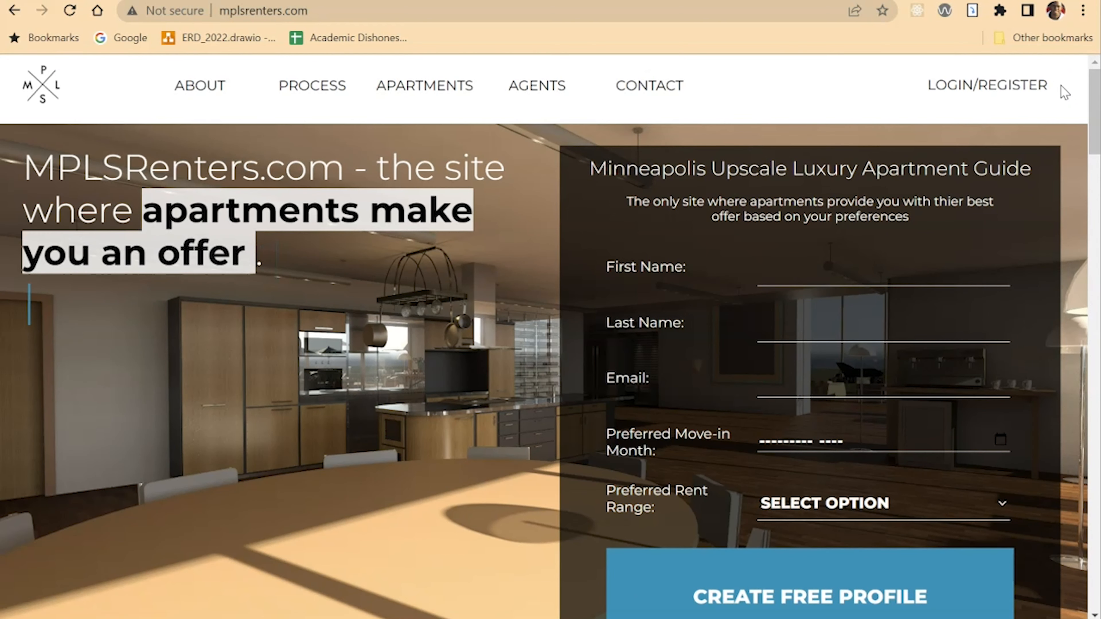
{"action": "type", "text": "Input the amenities you desire and select the best offer!"}
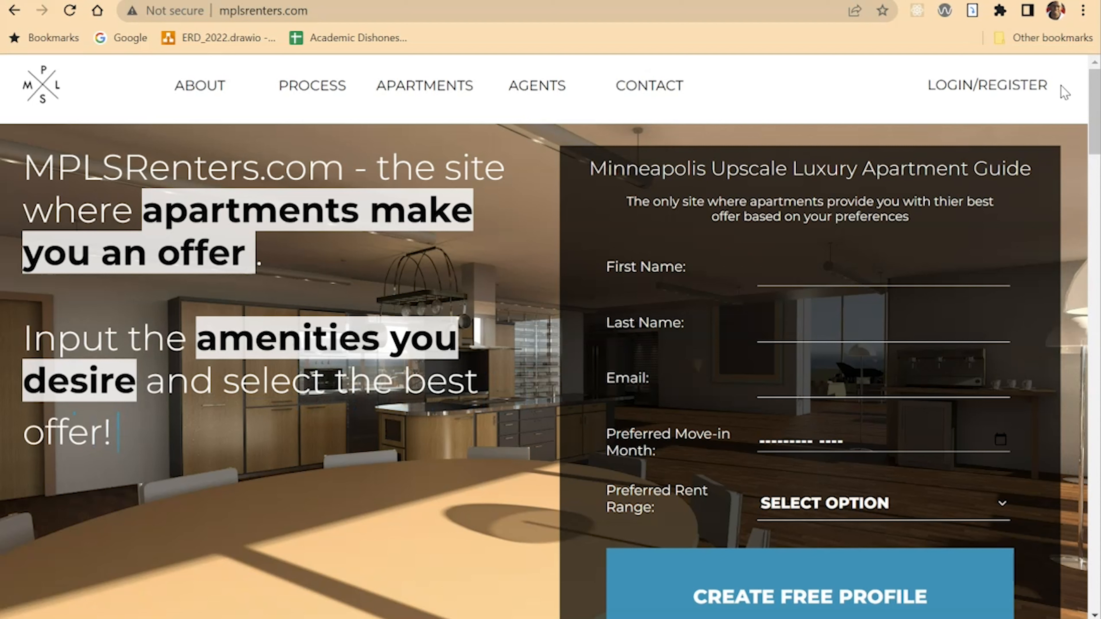
{"action": "mouse_move", "coordinate": [881, 87]}
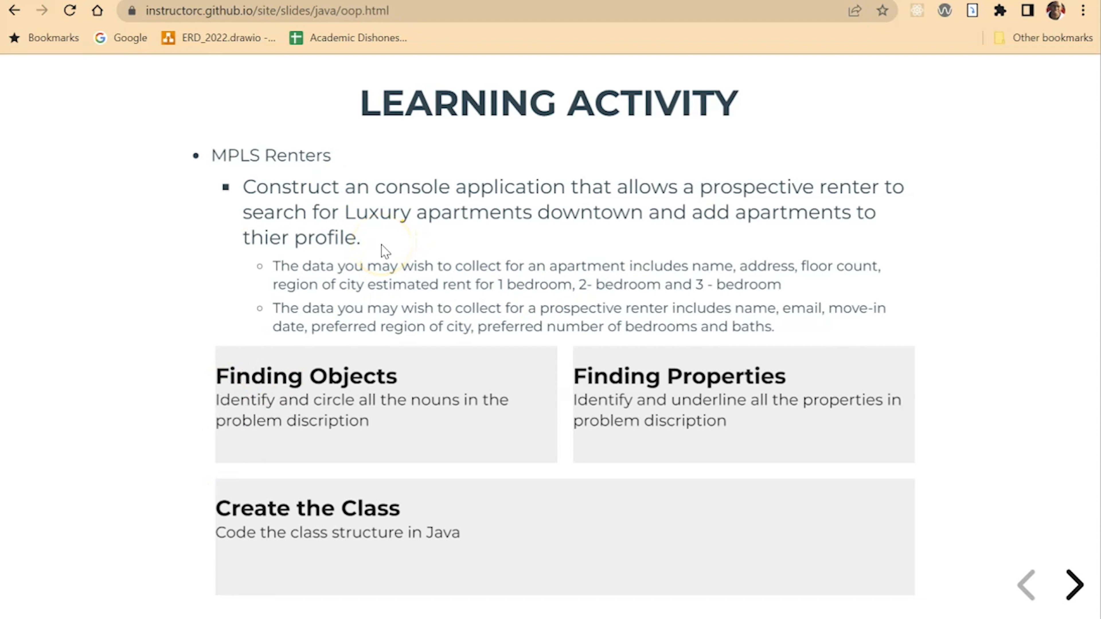
{"action": "mouse_move", "coordinate": [376, 247]}
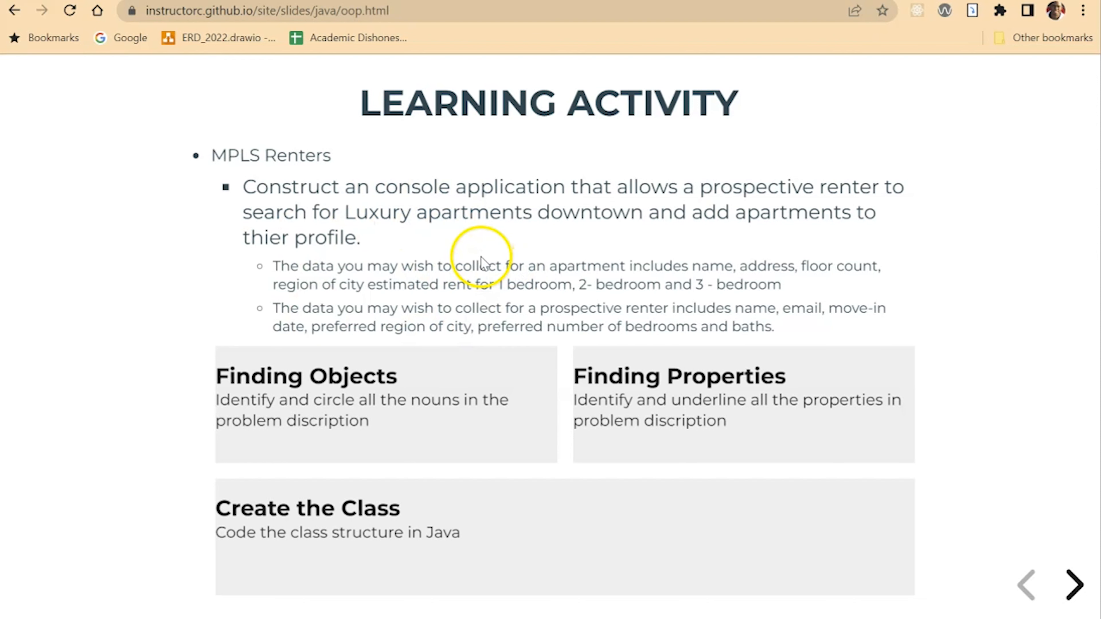
{"action": "mouse_move", "coordinate": [667, 362]}
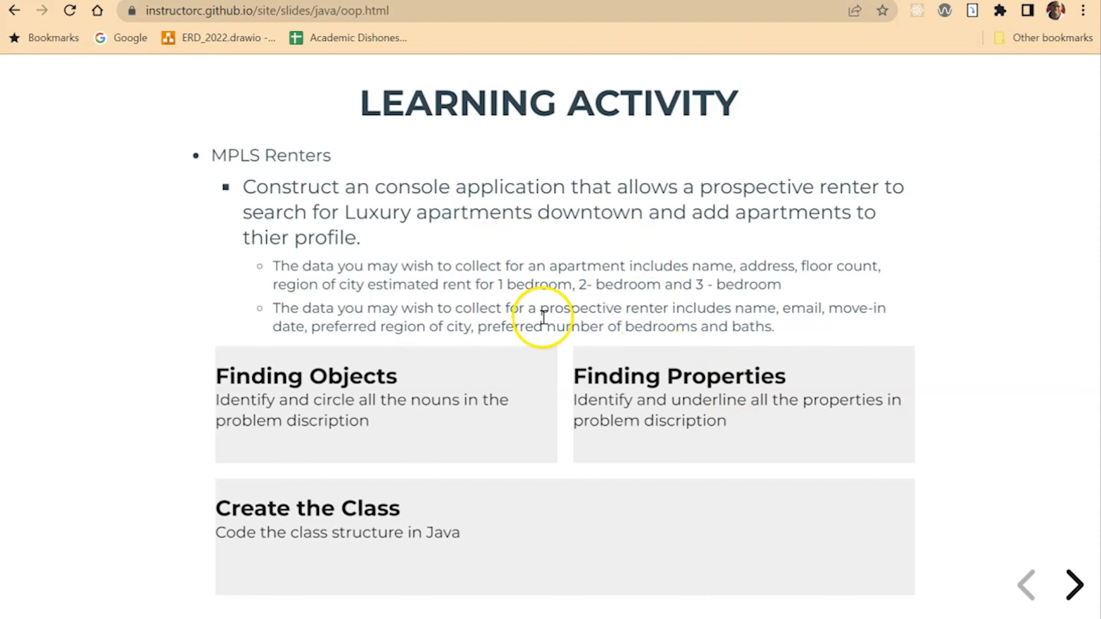
{"action": "mouse_move", "coordinate": [449, 234]}
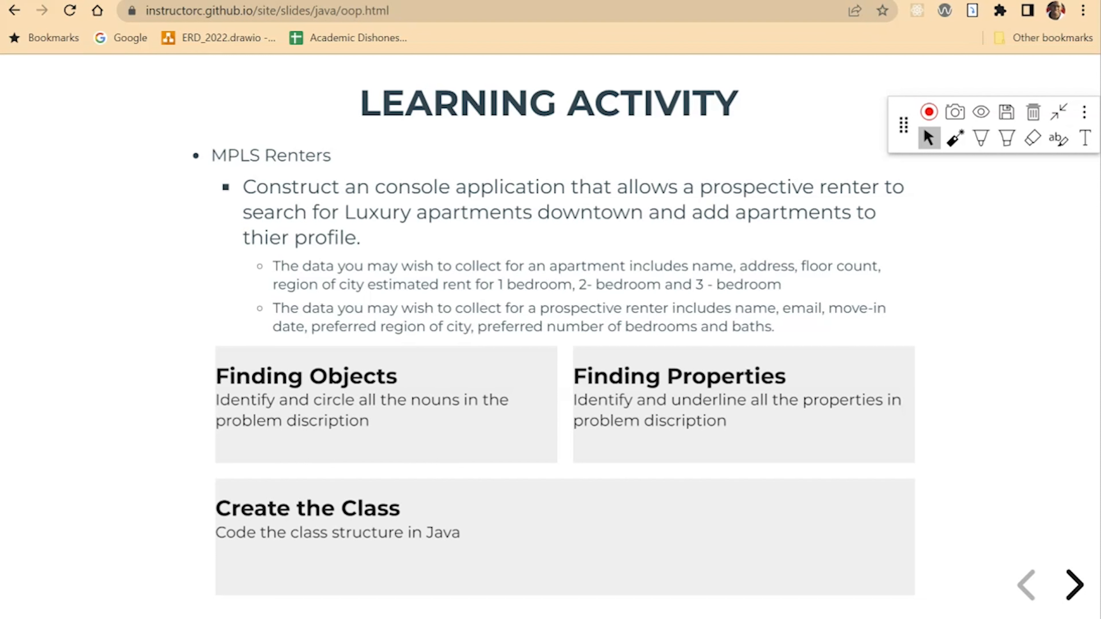
- With the red freehand pen, circle 'apartments' and 'prospective renter' in the problem description
{"action": "left_click", "coordinate": [980, 138]}
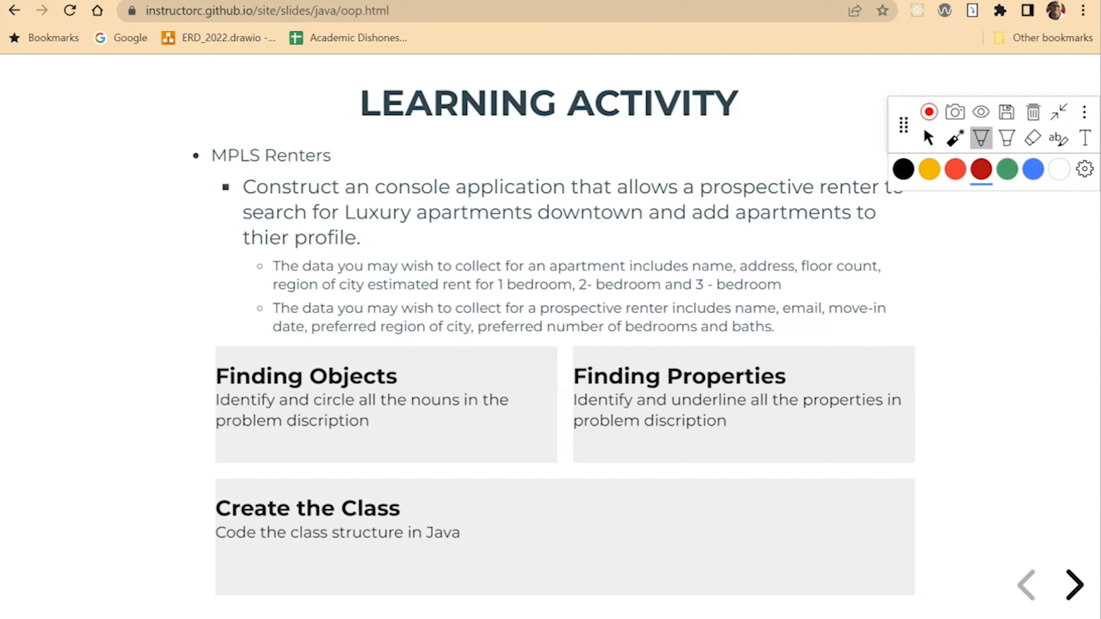
{"action": "left_click", "coordinate": [954, 168]}
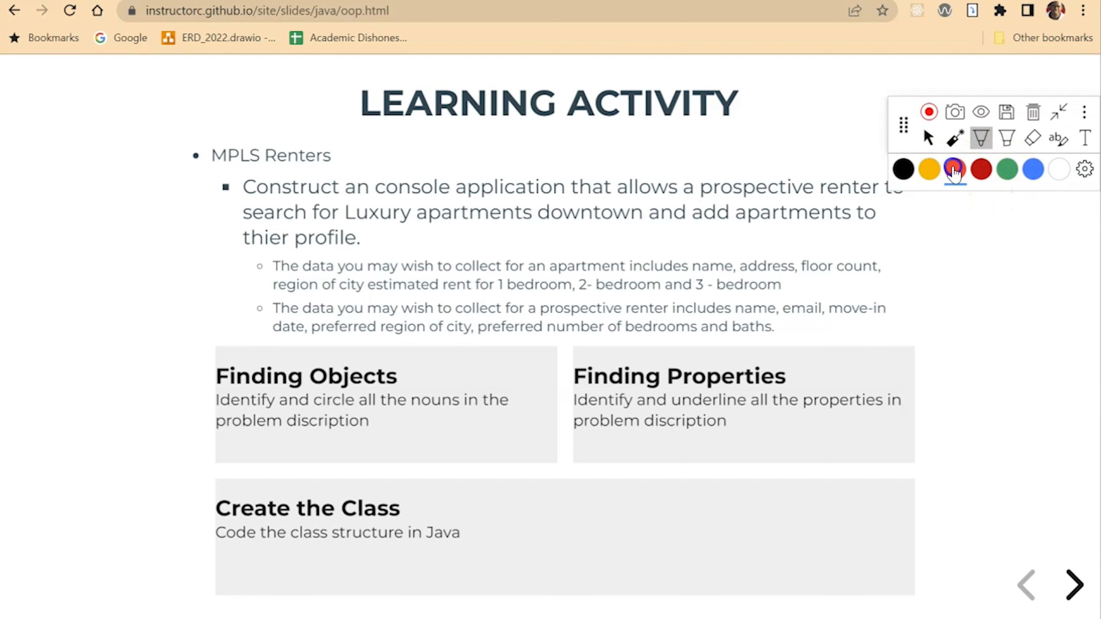
{"action": "left_click", "coordinate": [954, 169]}
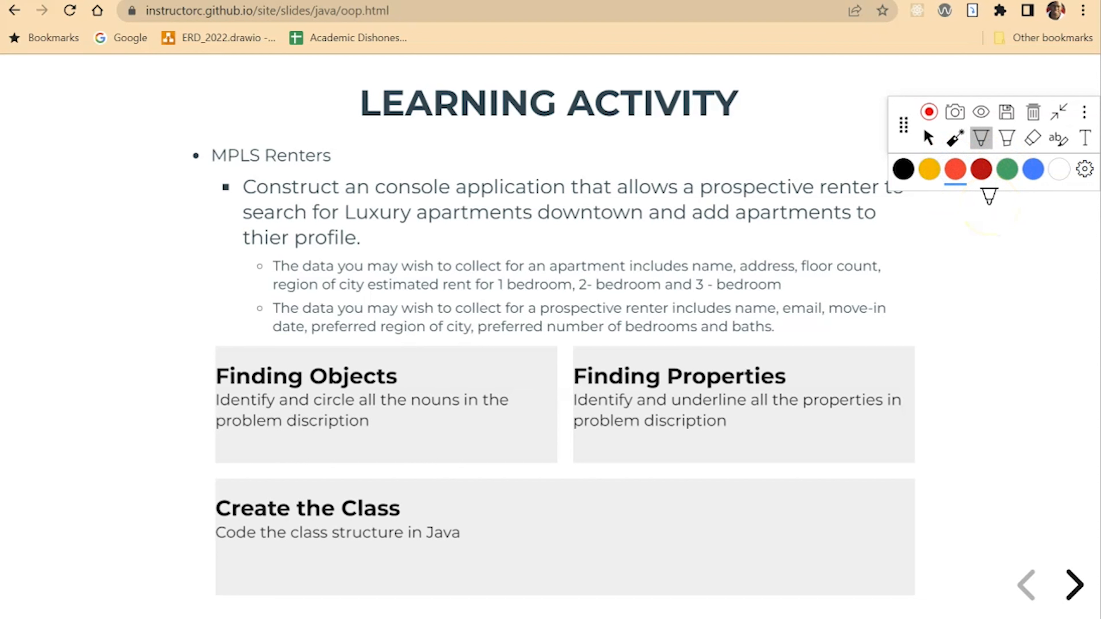
{"action": "left_click_drag", "start_coordinate": [428, 199], "coordinate": [532, 199]}
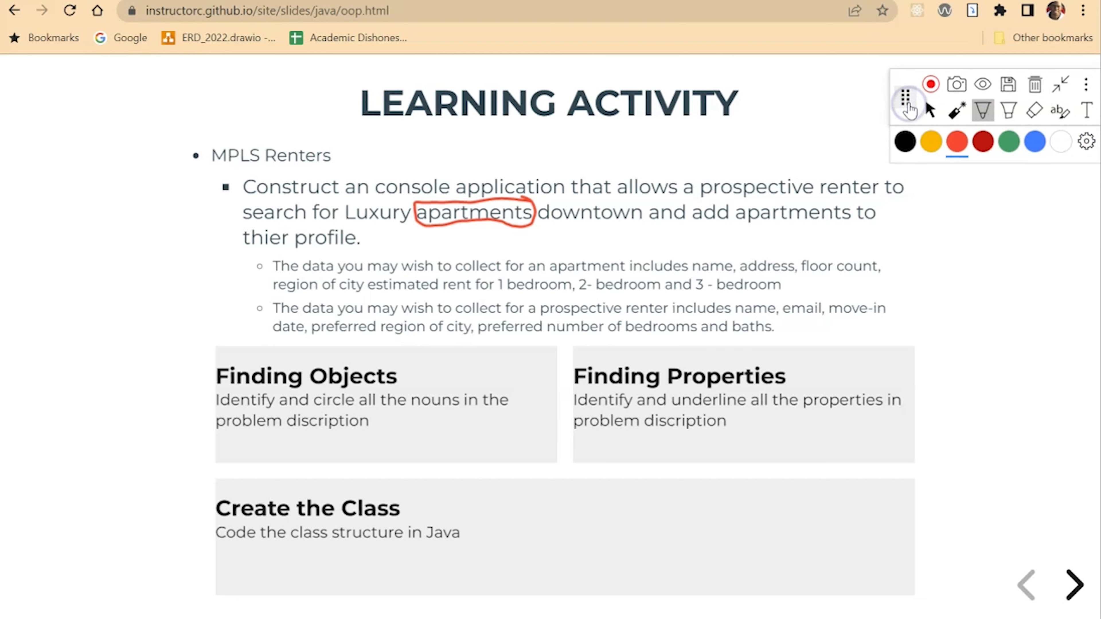
{"action": "left_click_drag", "start_coordinate": [709, 178], "coordinate": [866, 172]}
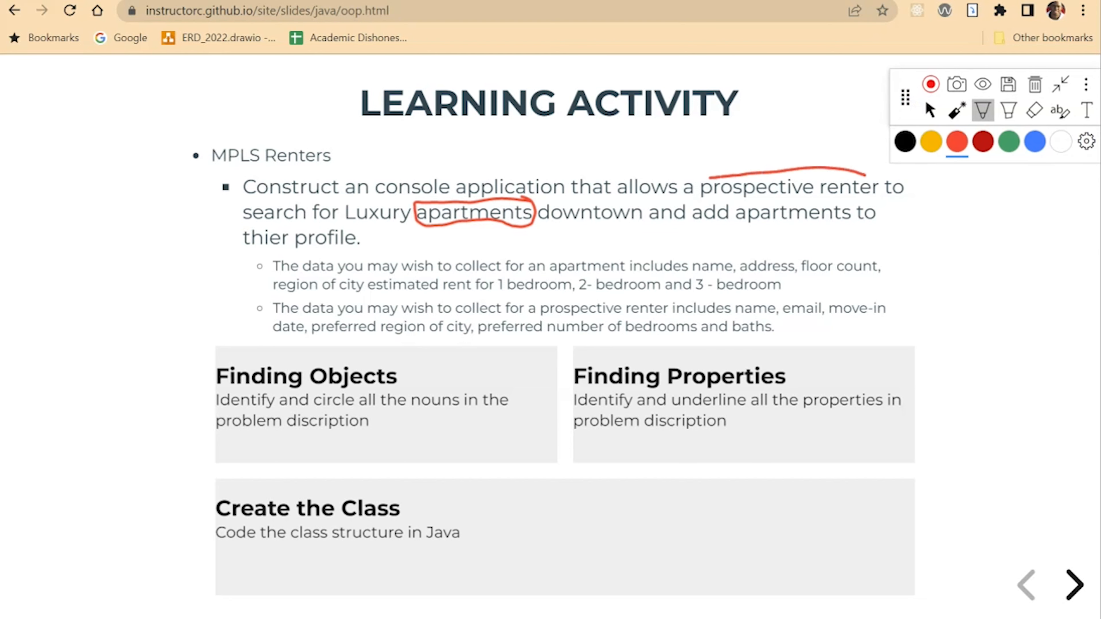
{"action": "left_click_drag", "start_coordinate": [716, 175], "coordinate": [878, 200]}
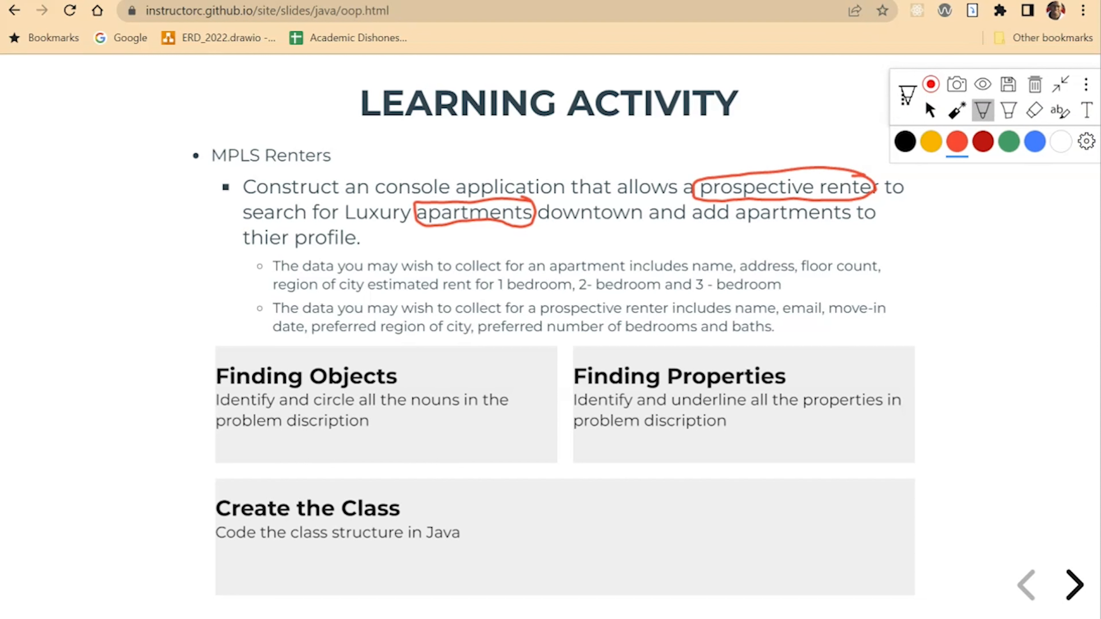
- Circle 'application' and 'profile' and draw an arrow at Finding Properties
{"action": "left_click_drag", "start_coordinate": [288, 242], "coordinate": [357, 231]}
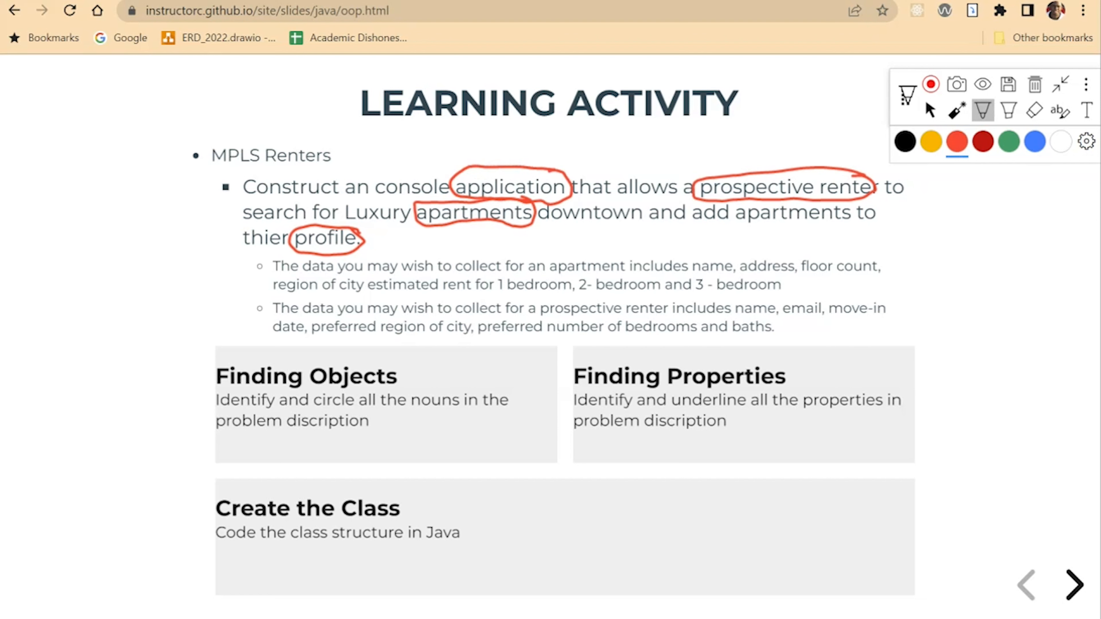
{"action": "left_click_drag", "start_coordinate": [828, 340], "coordinate": [786, 366]}
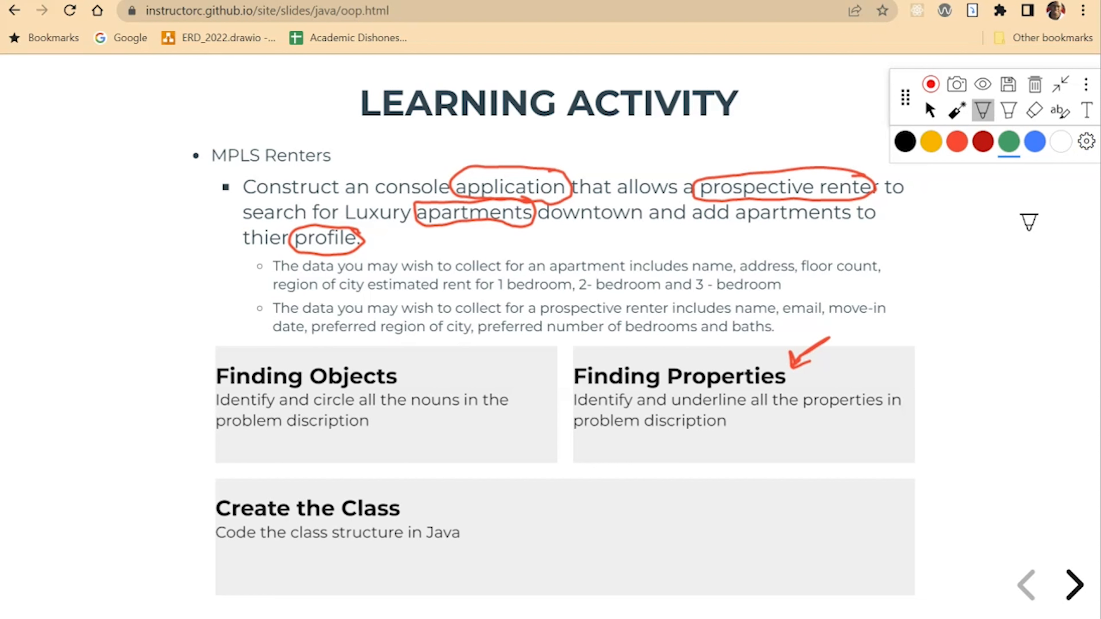
- Underline the apartment properties name, address, floor count, region of city and estimated rent in green
{"action": "left_click_drag", "start_coordinate": [691, 274], "coordinate": [734, 274]}
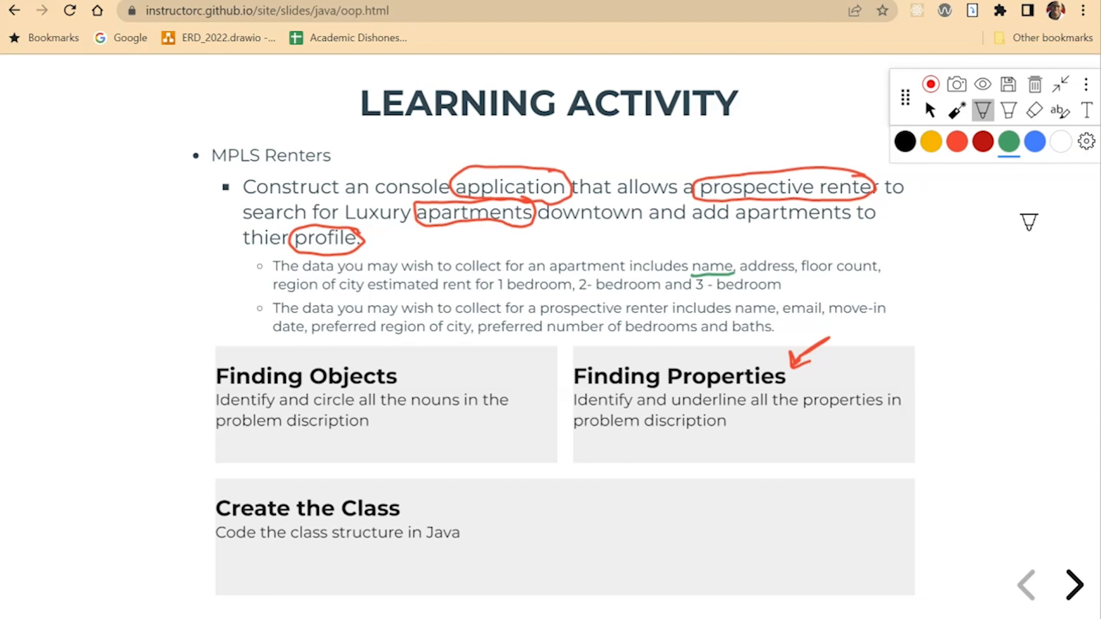
{"action": "left_click_drag", "start_coordinate": [741, 276], "coordinate": [877, 274]}
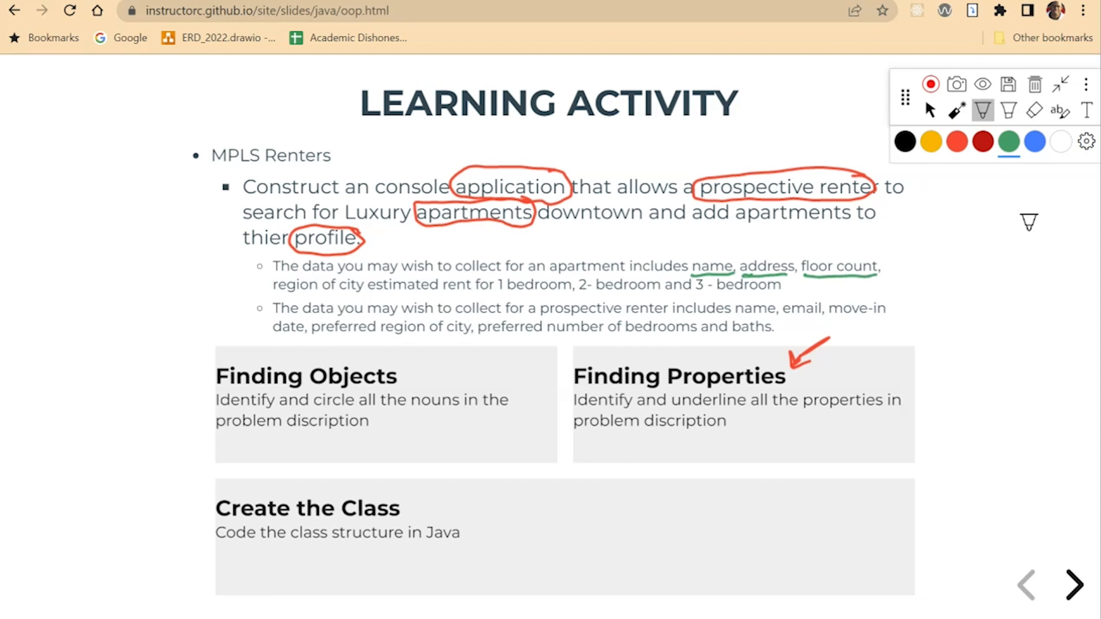
{"action": "left_click_drag", "start_coordinate": [276, 294], "coordinate": [367, 294]}
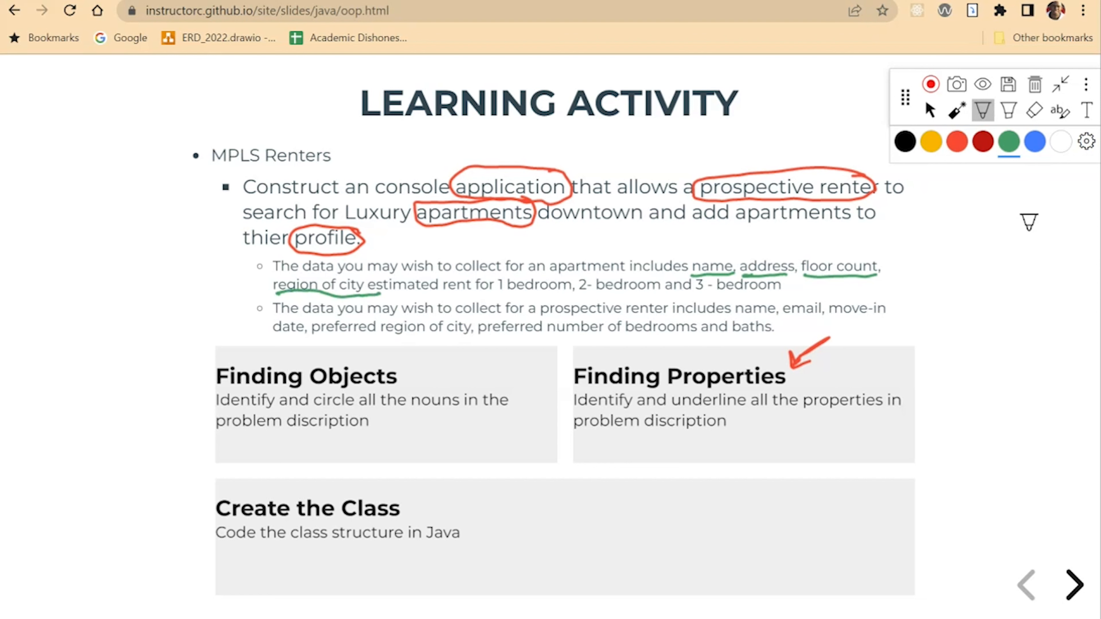
{"action": "left_click_drag", "start_coordinate": [390, 296], "coordinate": [470, 302]}
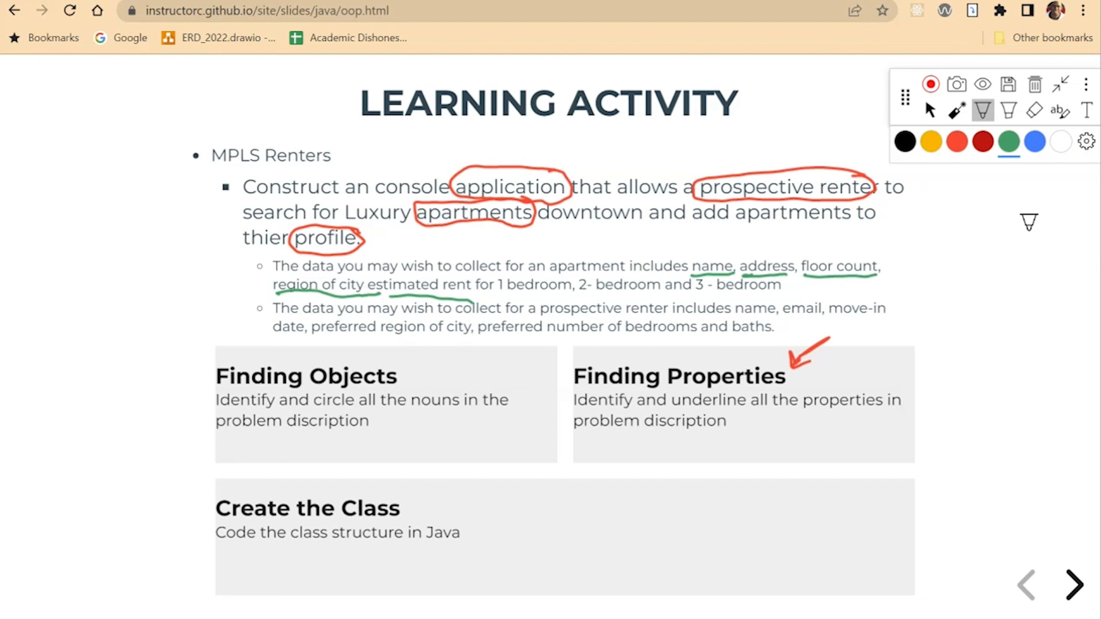
- Underline the remaining properties through preferred number of bedrooms and baths, then switch ink to blue
{"action": "left_click_drag", "start_coordinate": [735, 319], "coordinate": [870, 317]}
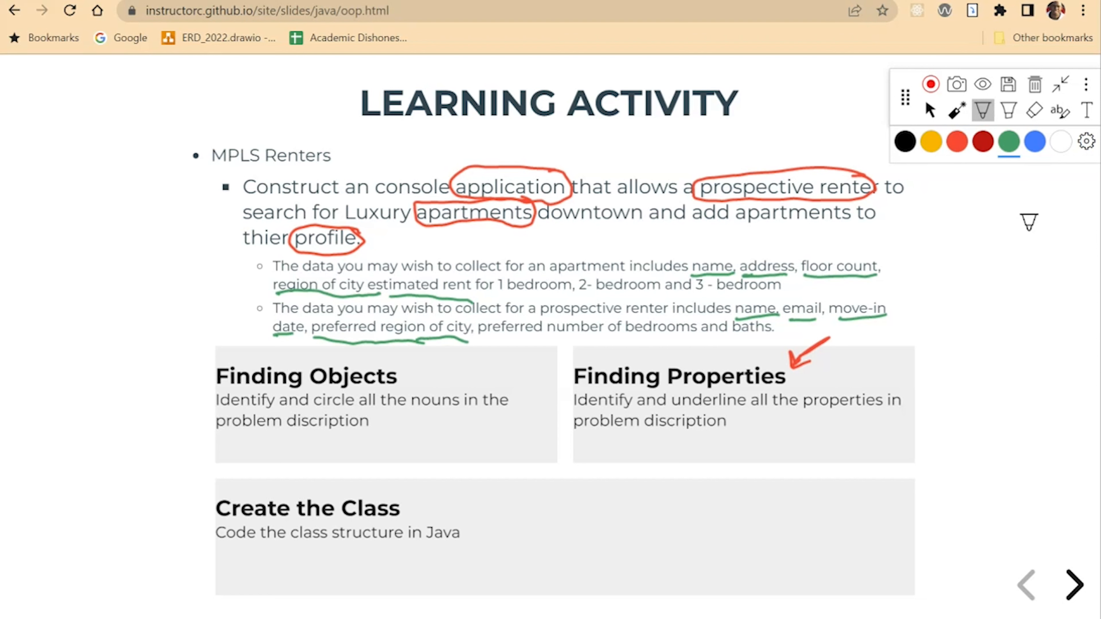
{"action": "left_click_drag", "start_coordinate": [484, 340], "coordinate": [691, 339]}
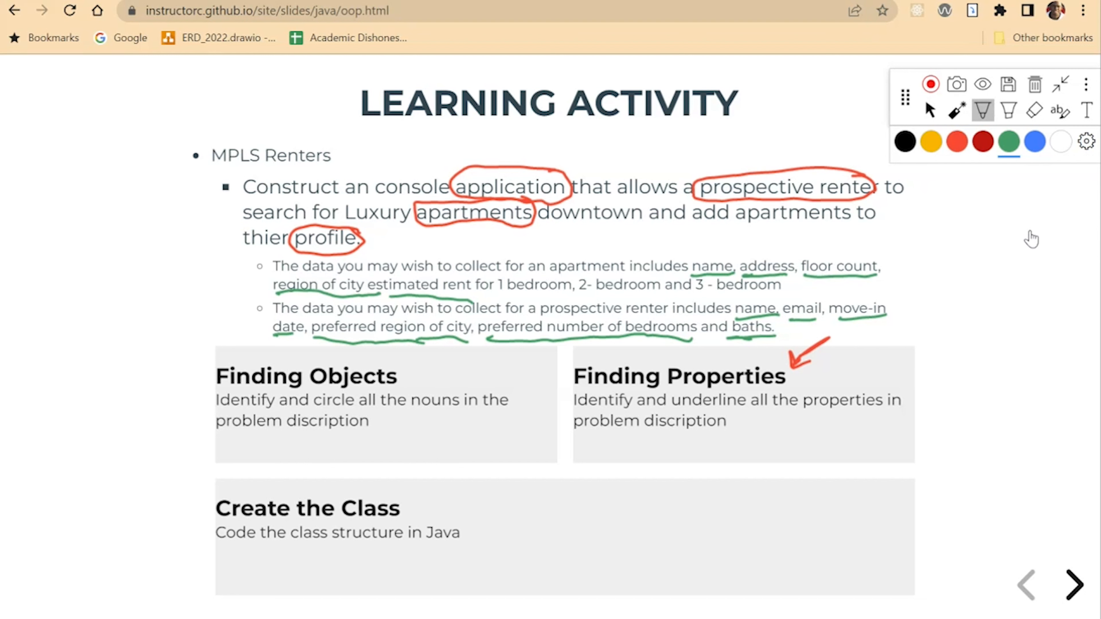
{"action": "left_click", "coordinate": [1033, 141]}
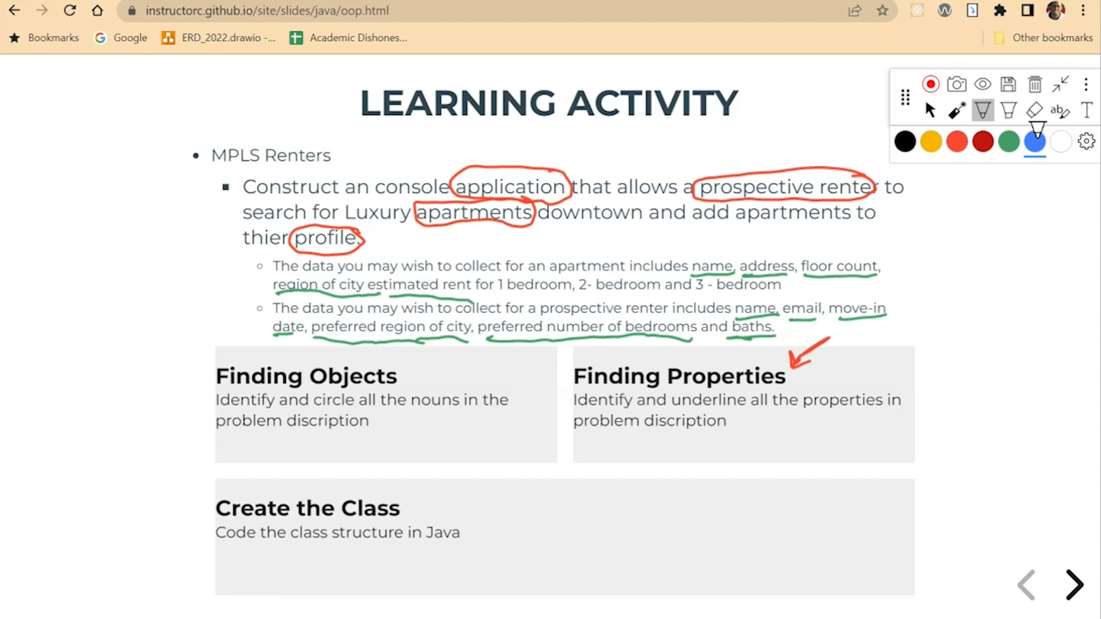
- Mark 'prospective renter' and 'apartments' with blue arrows and a circle, then advance to the Terminology slide
{"action": "left_click_drag", "start_coordinate": [807, 119], "coordinate": [810, 161]}
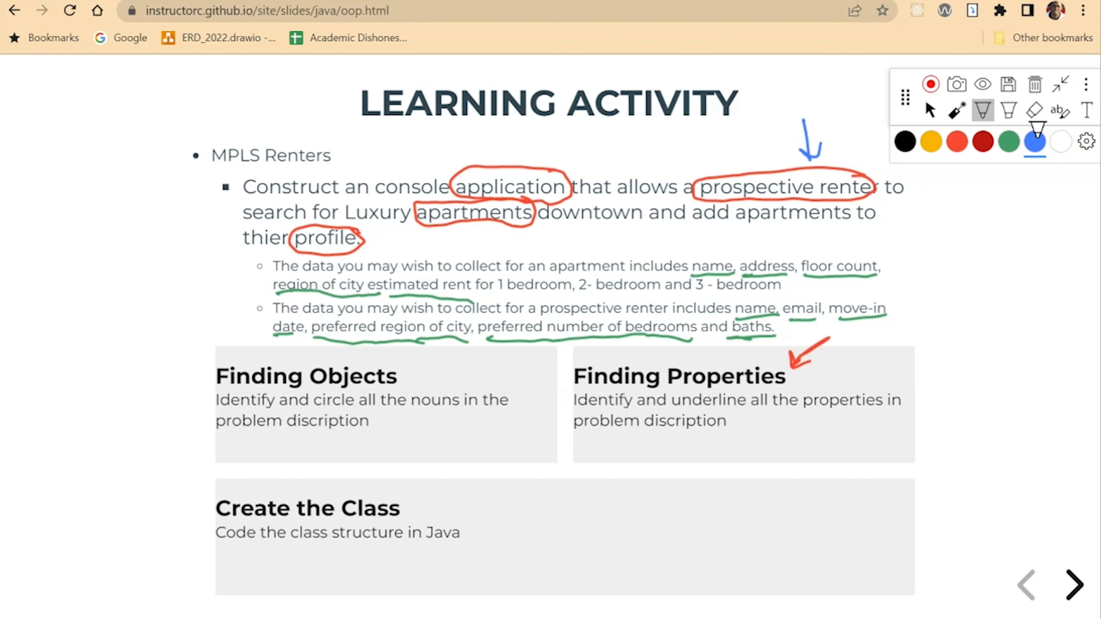
{"action": "left_click_drag", "start_coordinate": [479, 267], "coordinate": [479, 230]}
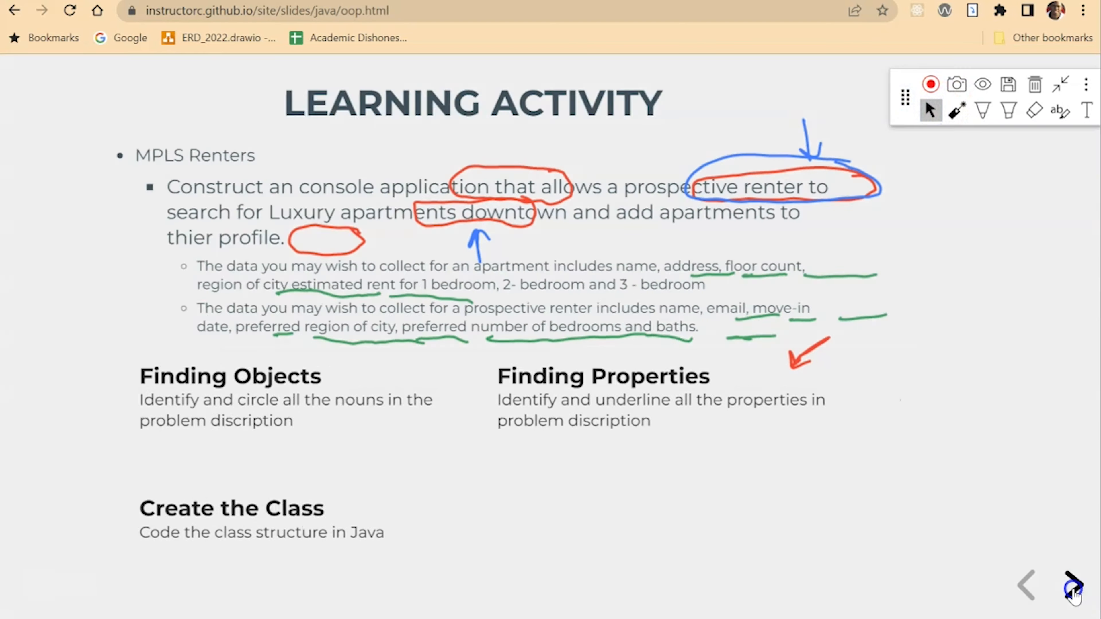
{"action": "left_click", "coordinate": [1073, 584]}
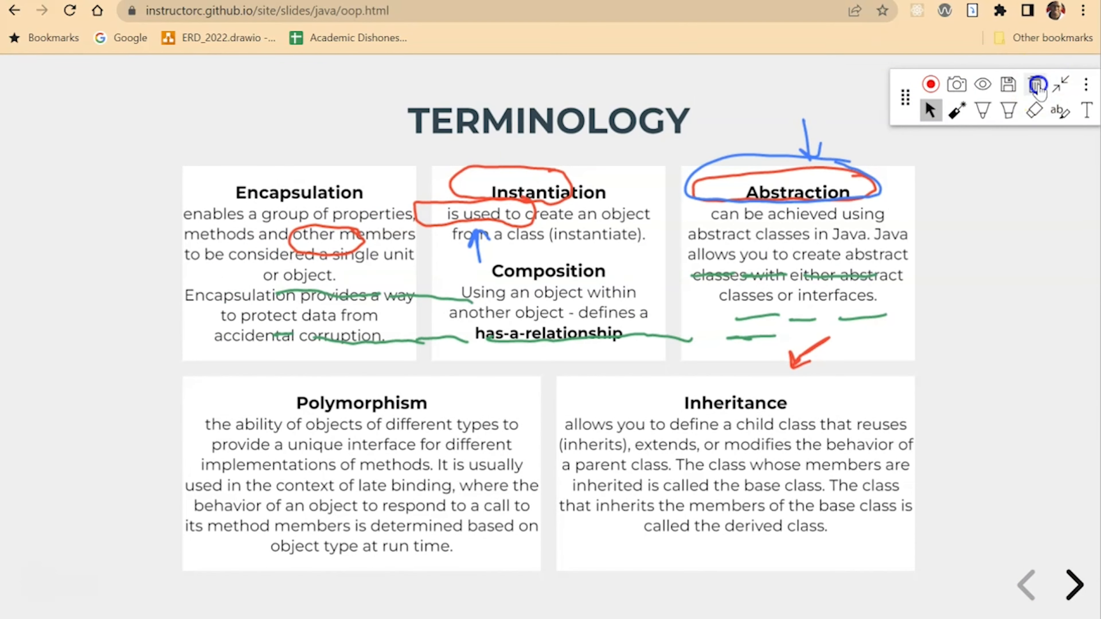
- Clear all drawn annotations and return to the clean Learning Activity slide
{"action": "left_click", "coordinate": [1034, 84]}
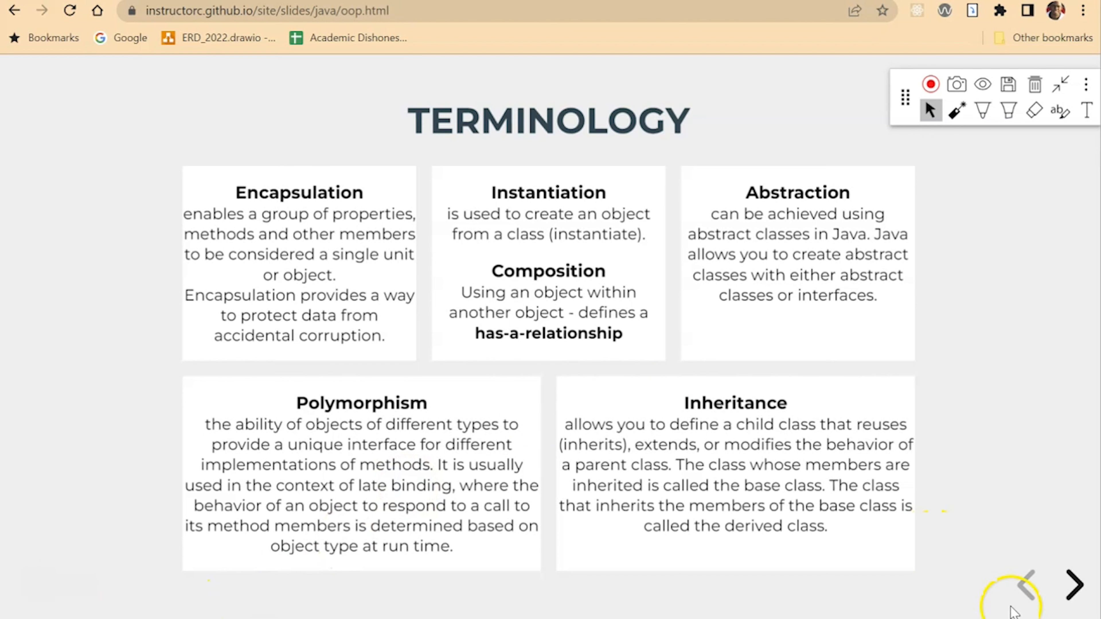
{"action": "left_click", "coordinate": [1073, 585]}
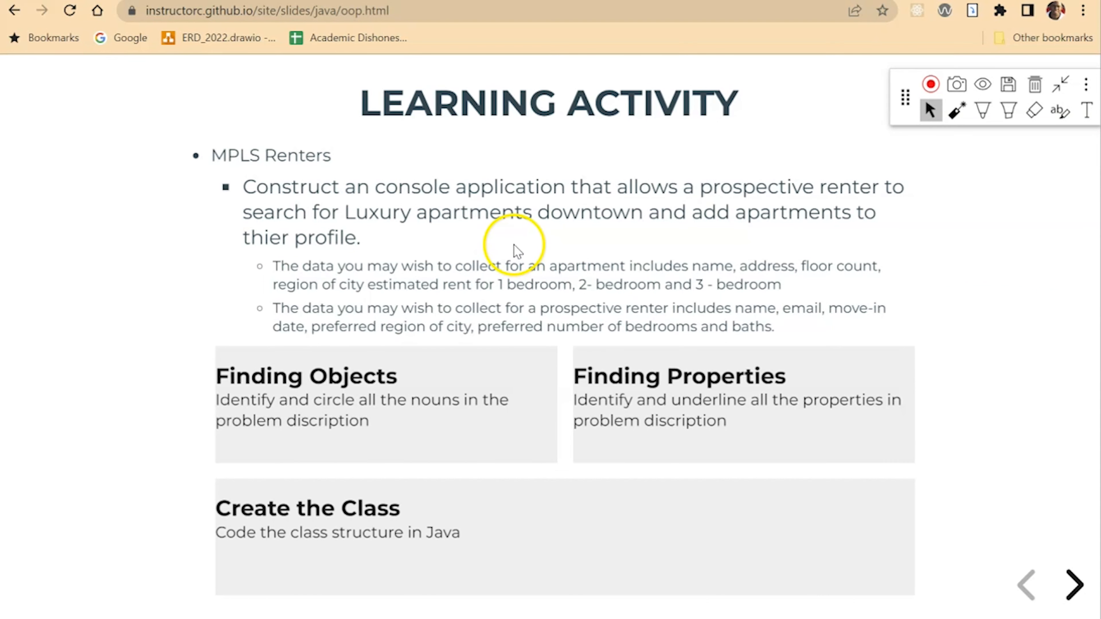
{"action": "mouse_move", "coordinate": [1071, 584]}
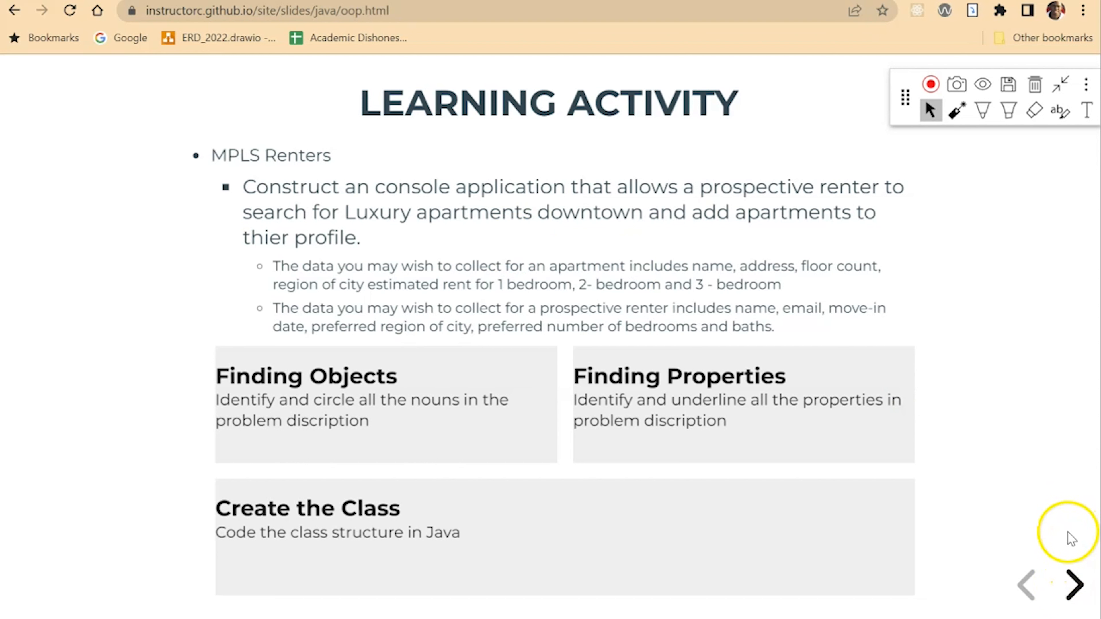
- Advance past the Terminology and Abstraction slides to the Class Structure and Break-Down slide
{"action": "left_click", "coordinate": [1075, 584]}
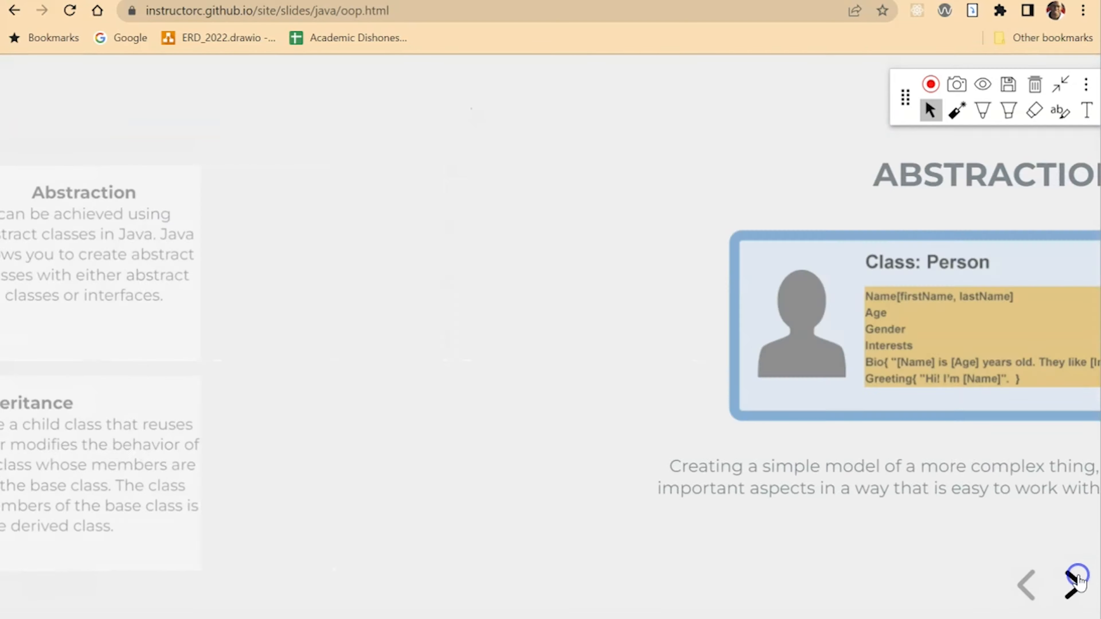
{"action": "left_click", "coordinate": [1070, 584]}
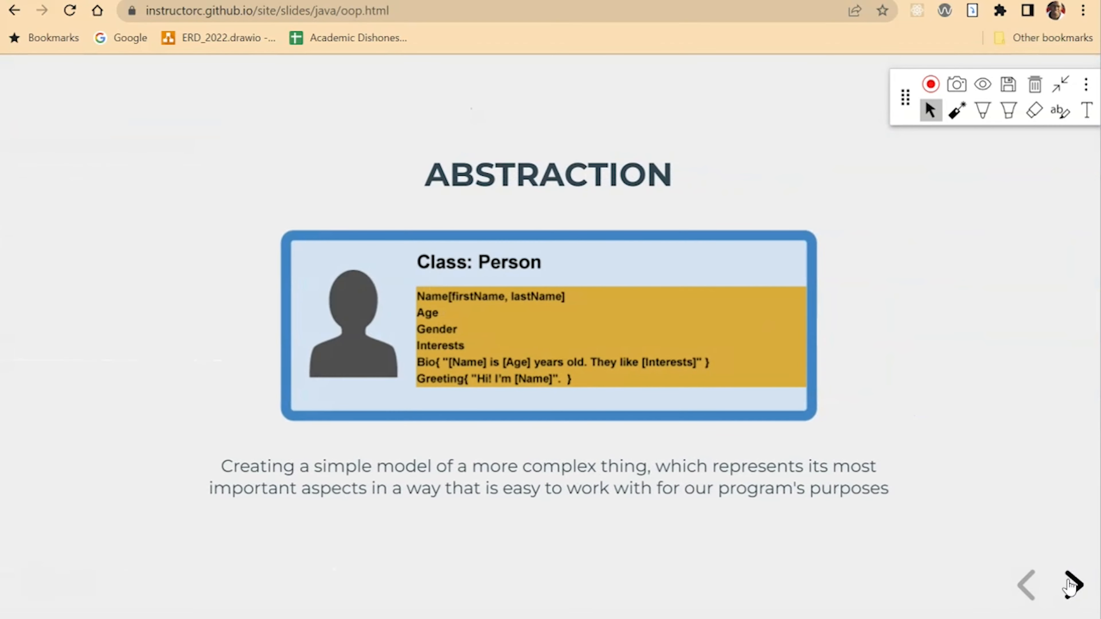
{"action": "left_click", "coordinate": [1071, 584]}
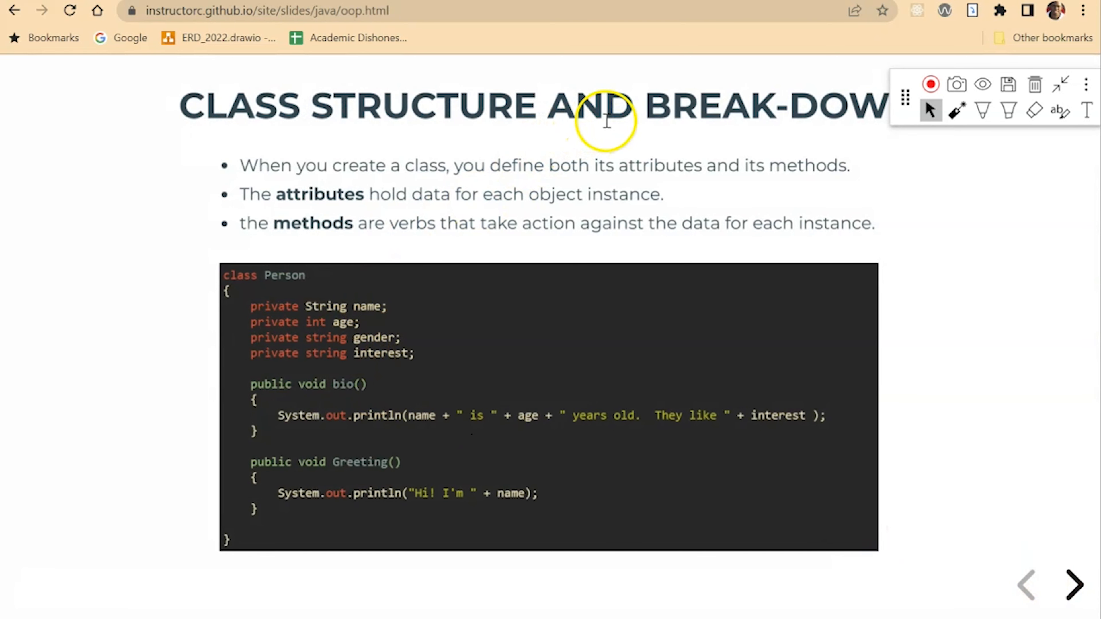
{"action": "mouse_move", "coordinate": [223, 275]}
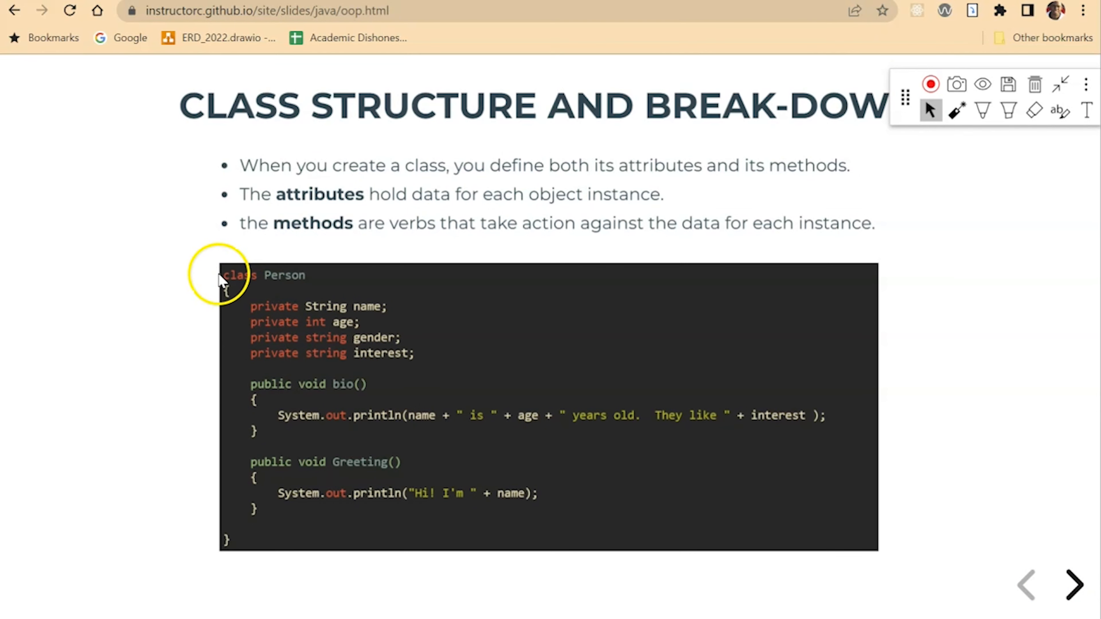
{"action": "mouse_move", "coordinate": [343, 330]}
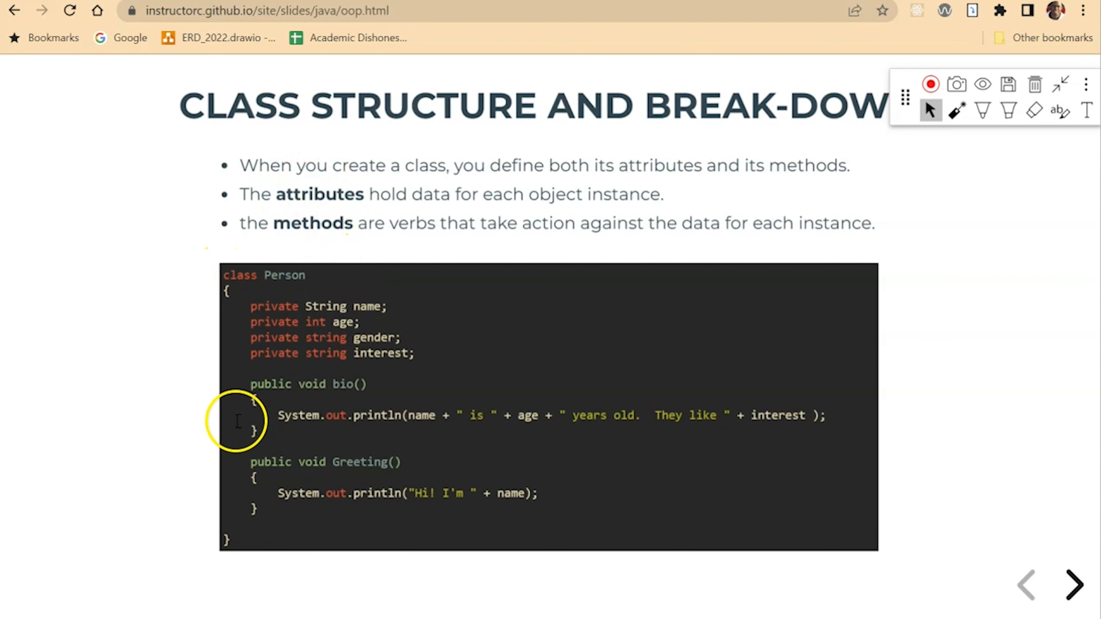
{"action": "left_click_drag", "start_coordinate": [238, 384], "coordinate": [349, 512]}
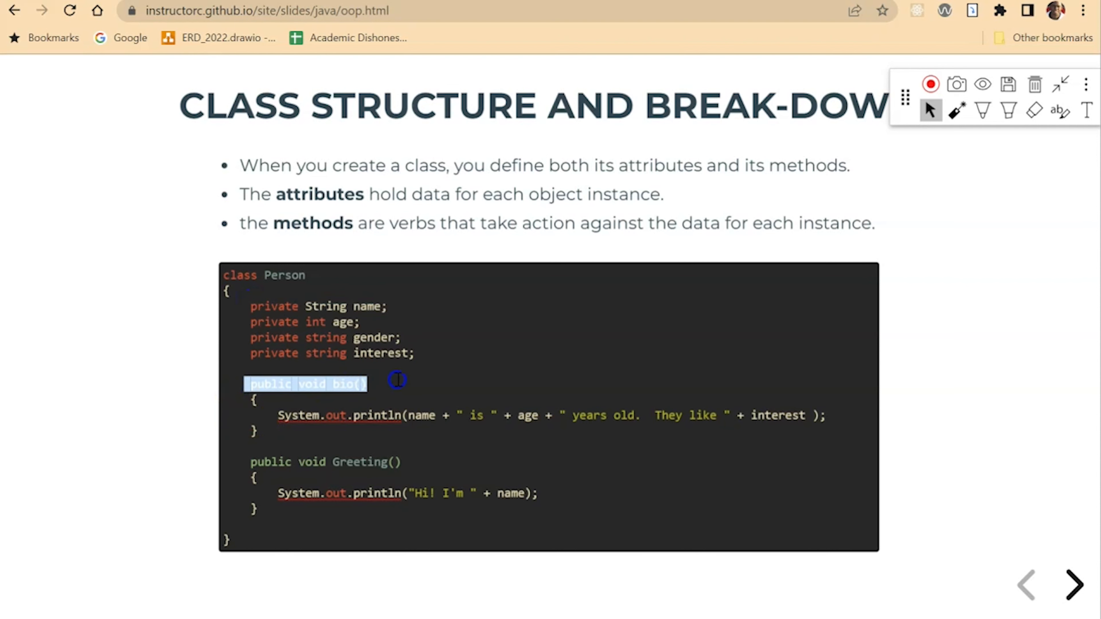
{"action": "left_click_drag", "start_coordinate": [397, 380], "coordinate": [562, 508]}
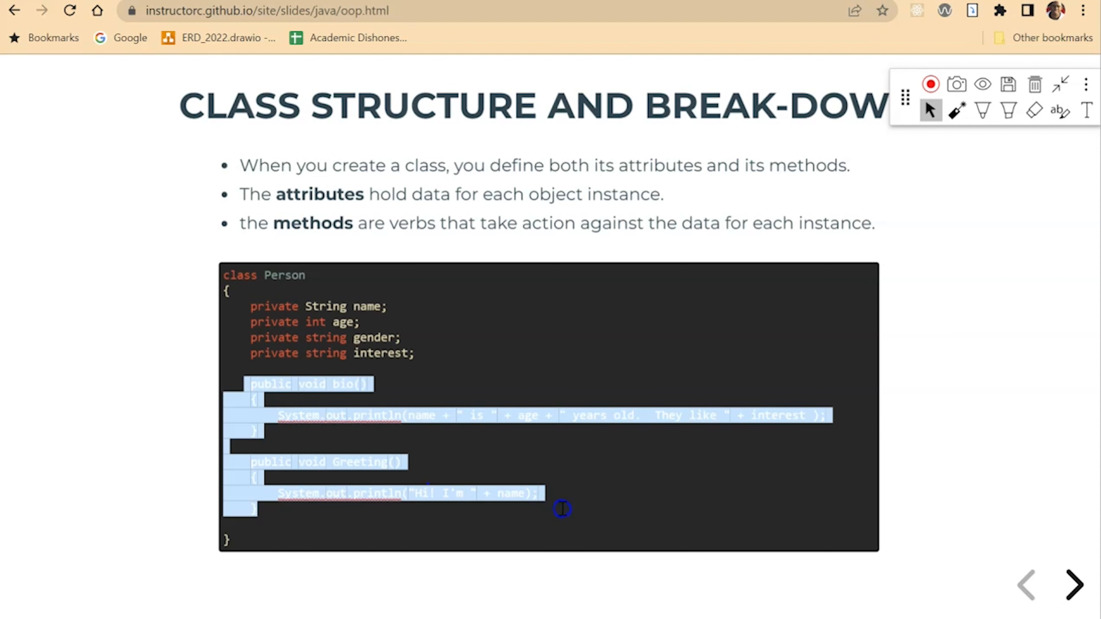
{"action": "left_click", "coordinate": [359, 275]}
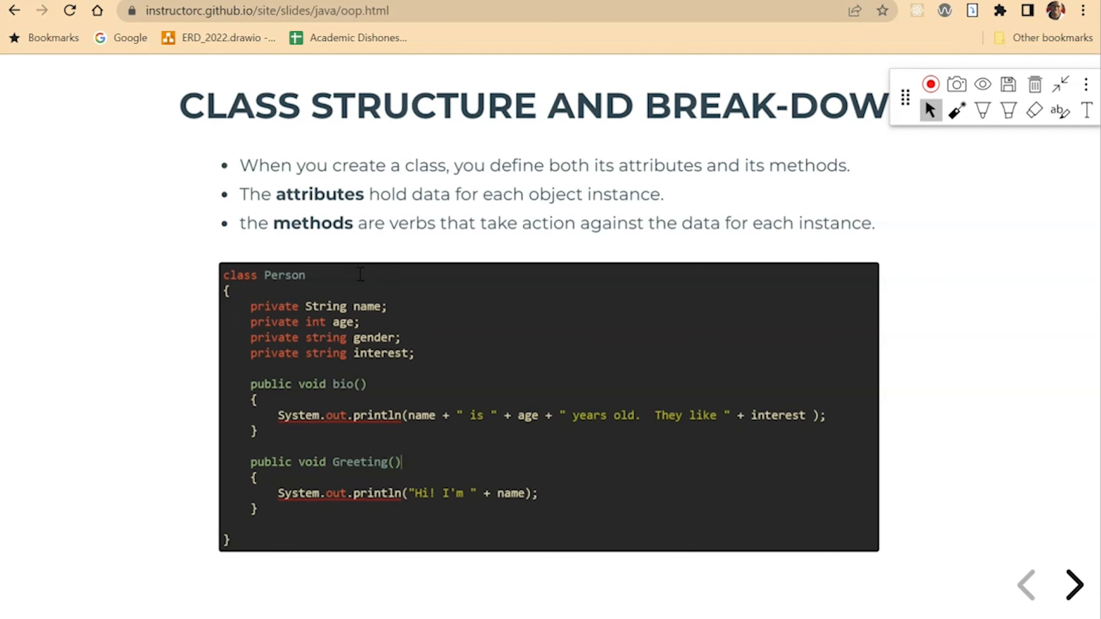
{"action": "double_click", "coordinate": [285, 274]}
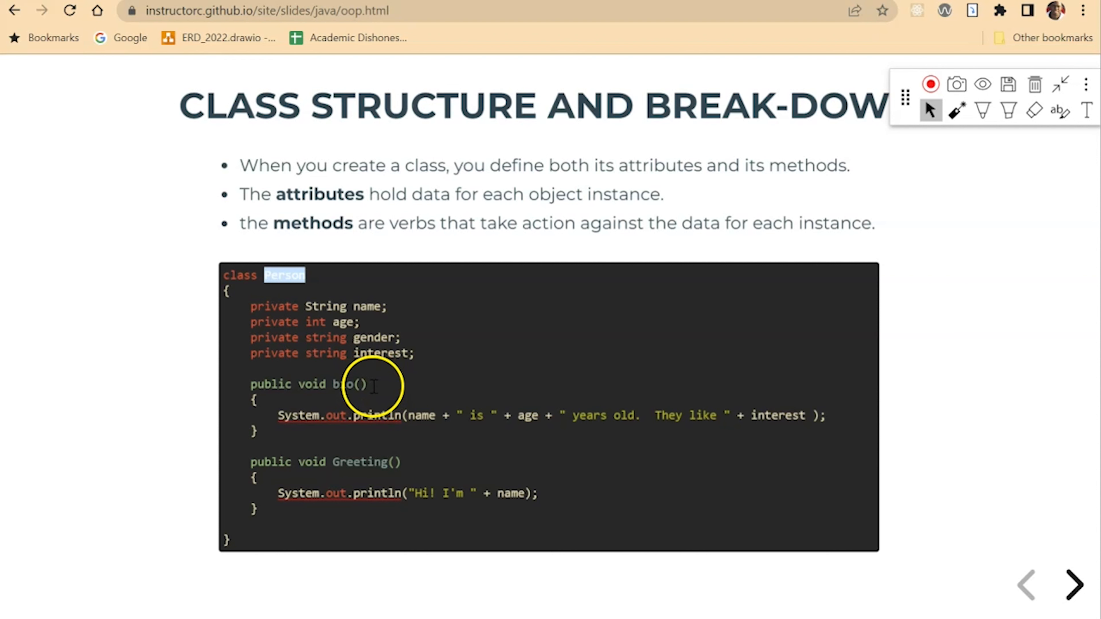
{"action": "mouse_move", "coordinate": [393, 347]}
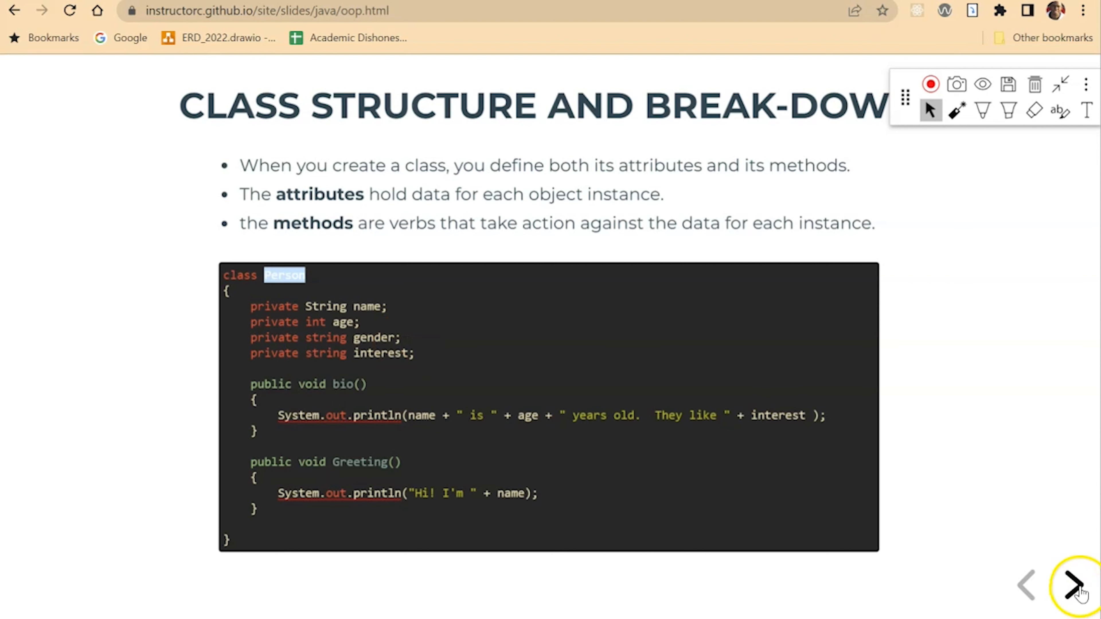
{"action": "left_click", "coordinate": [1072, 584]}
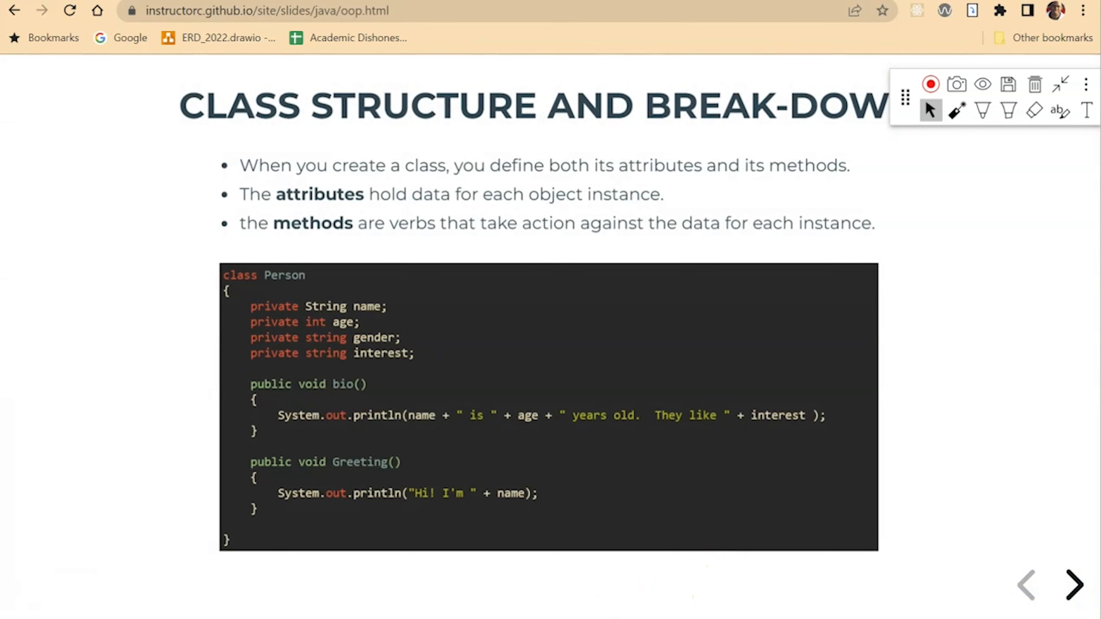
{"action": "left_click", "coordinate": [1022, 584]}
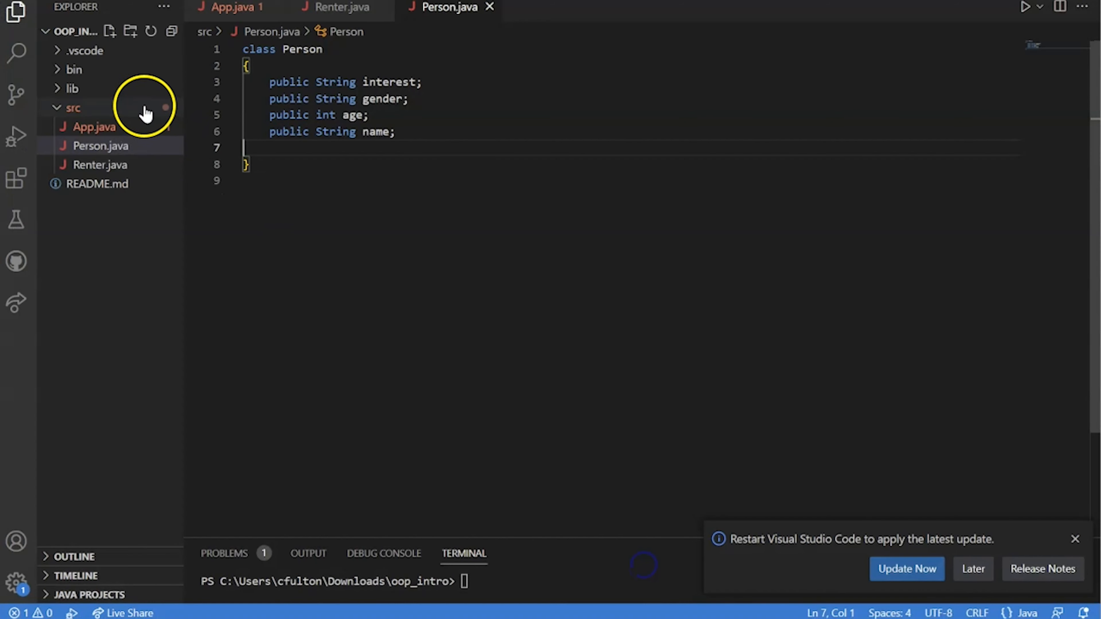
- Open Renter.java in VS Code, showing the Renter class with its String attributes
{"action": "left_click", "coordinate": [100, 165]}
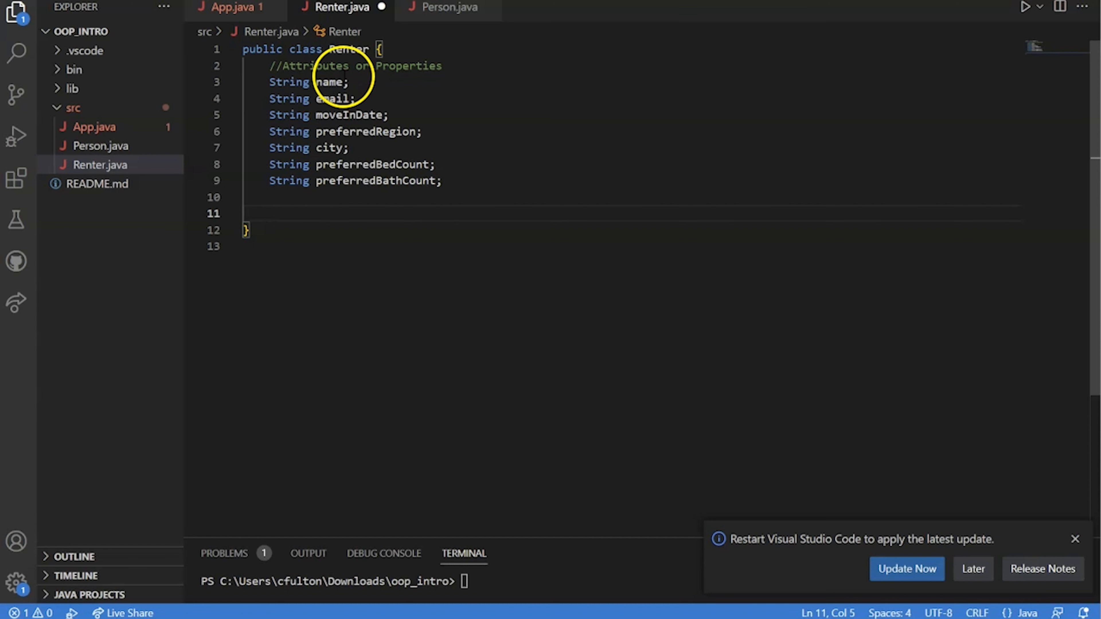
{"action": "mouse_move", "coordinate": [428, 124]}
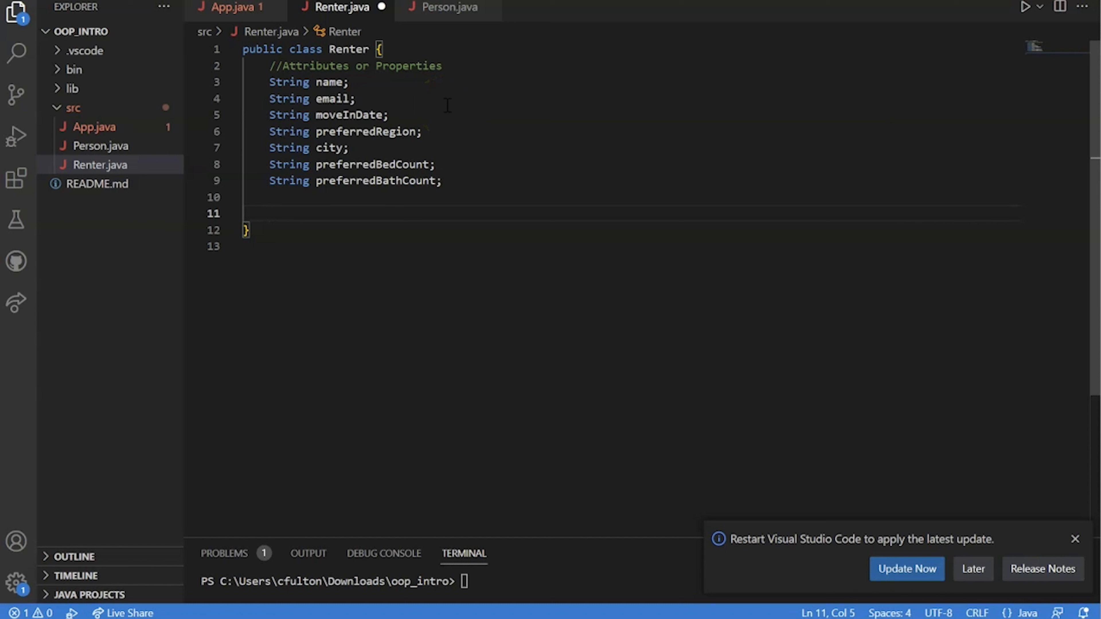
{"action": "mouse_move", "coordinate": [287, 98]}
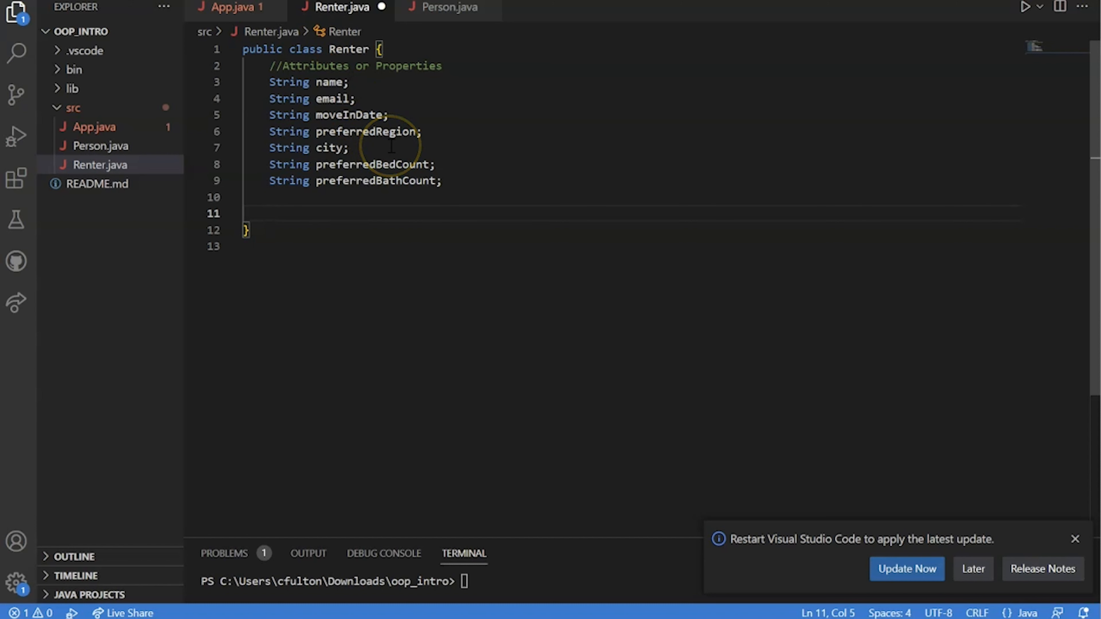
{"action": "mouse_move", "coordinate": [390, 147]}
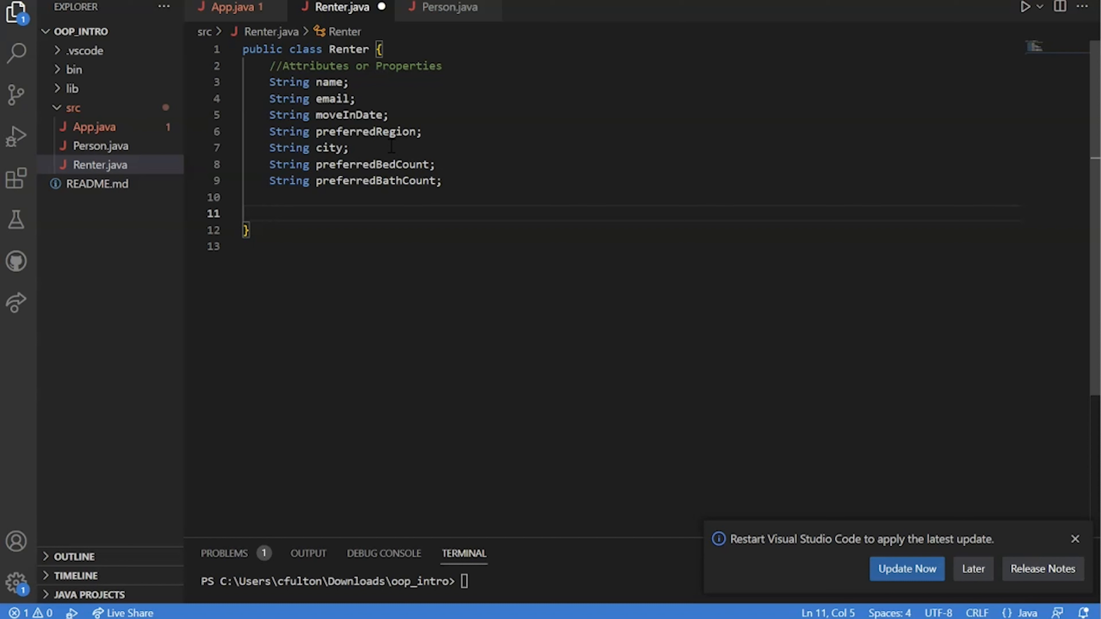
{"action": "mouse_move", "coordinate": [145, 335]}
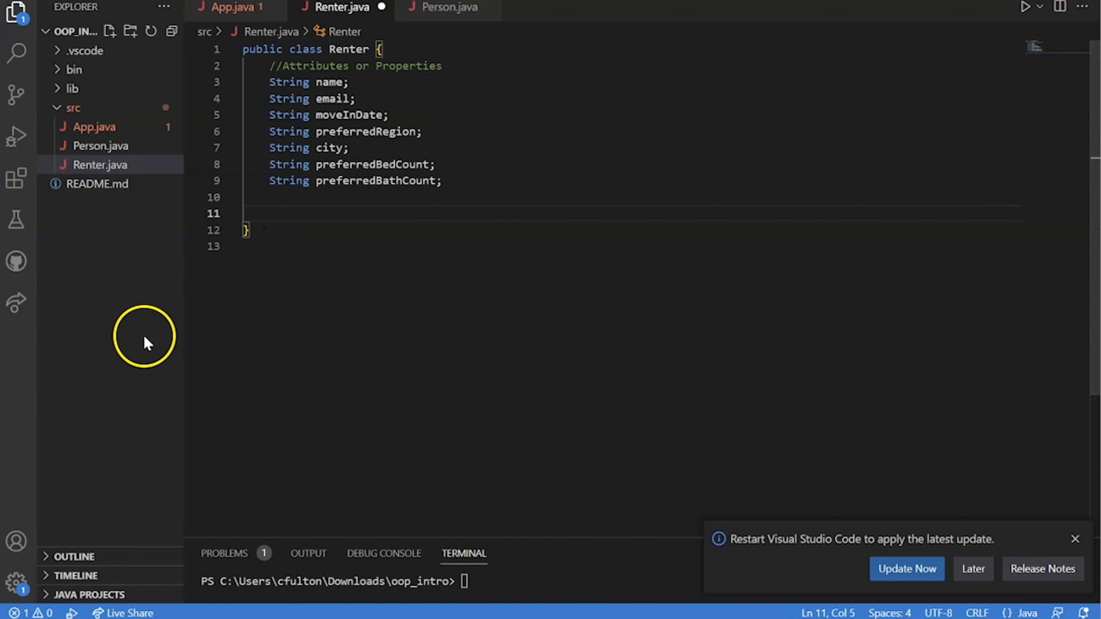